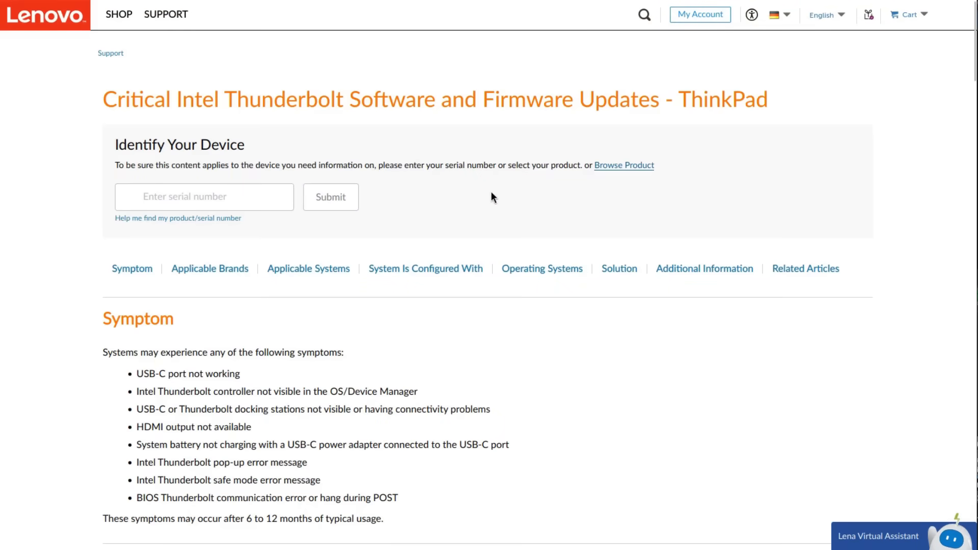
Scroll the Lenovo Thunderbolt advisory's Solution table and follow the T480s N22TH06W firmware link
scroll(down, 3)
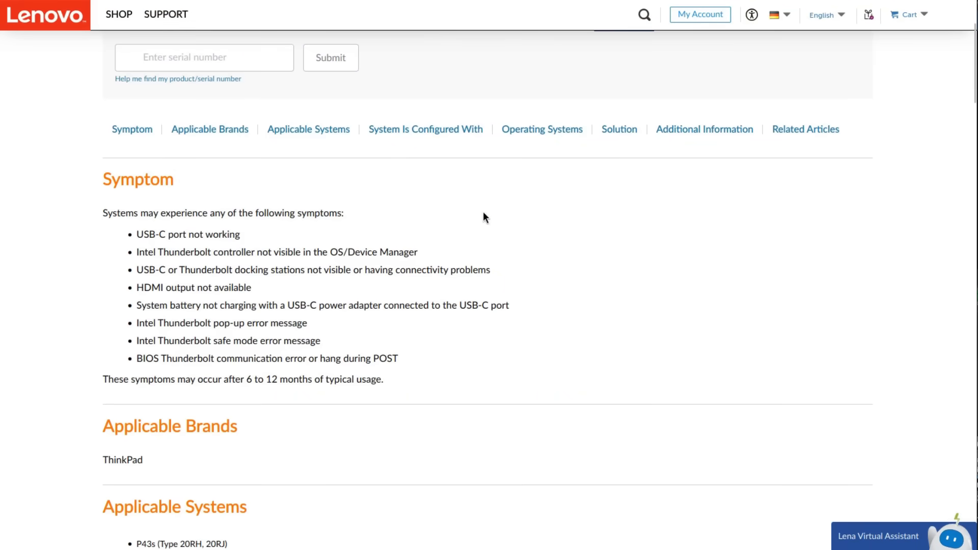
scroll(down, 3)
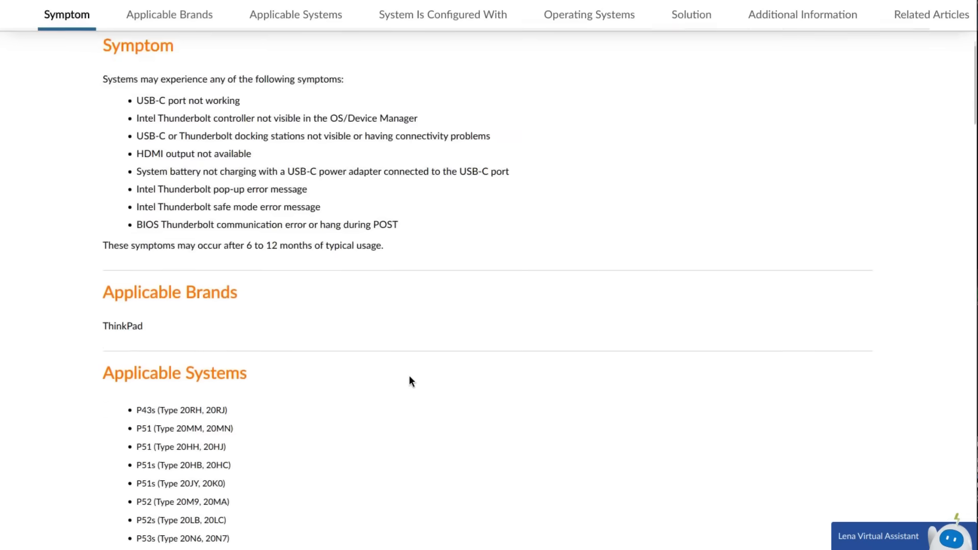
click(295, 14)
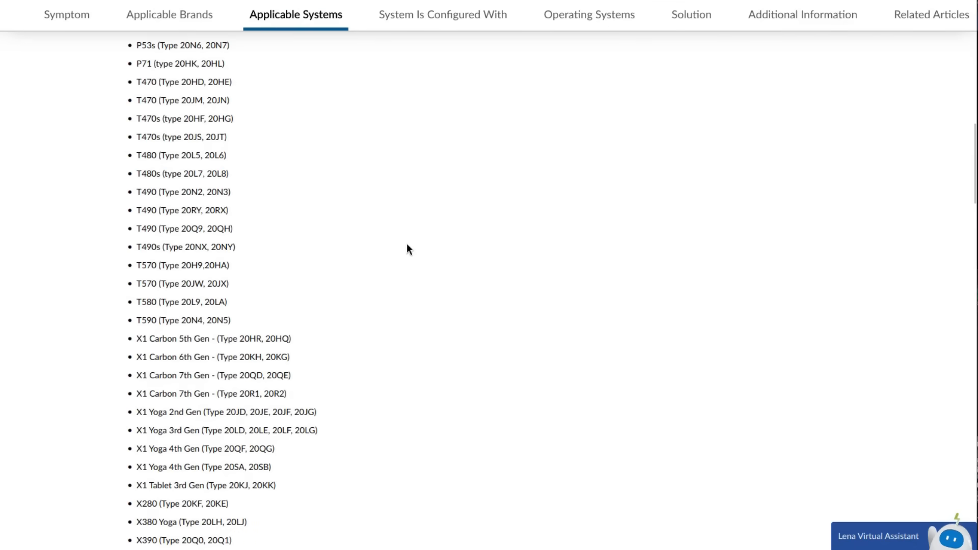
scroll(down, 3)
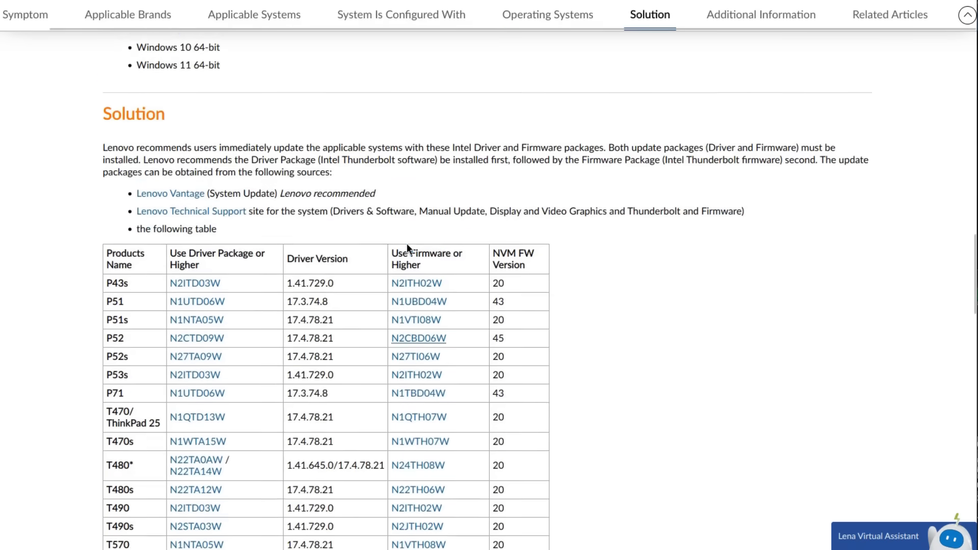
scroll(down, 3)
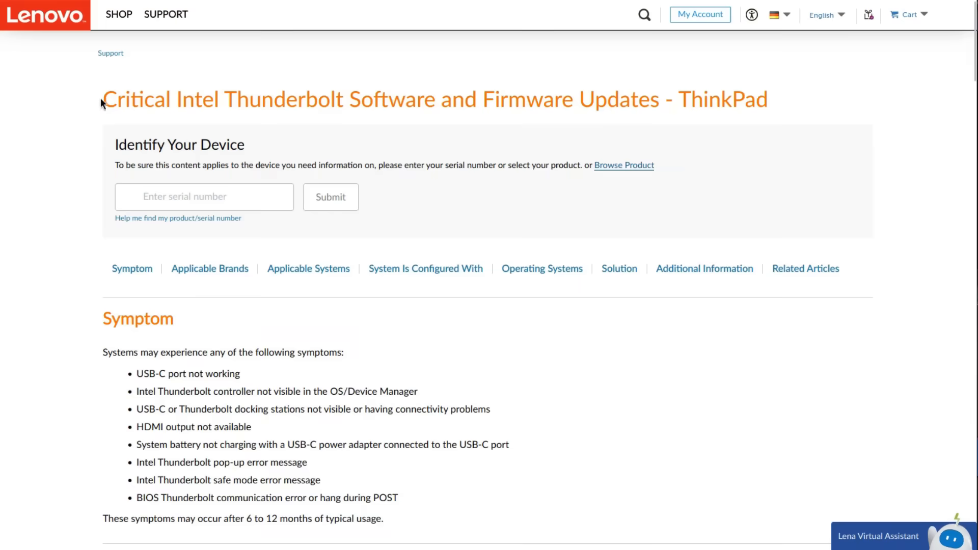
drag(103, 99, 409, 100)
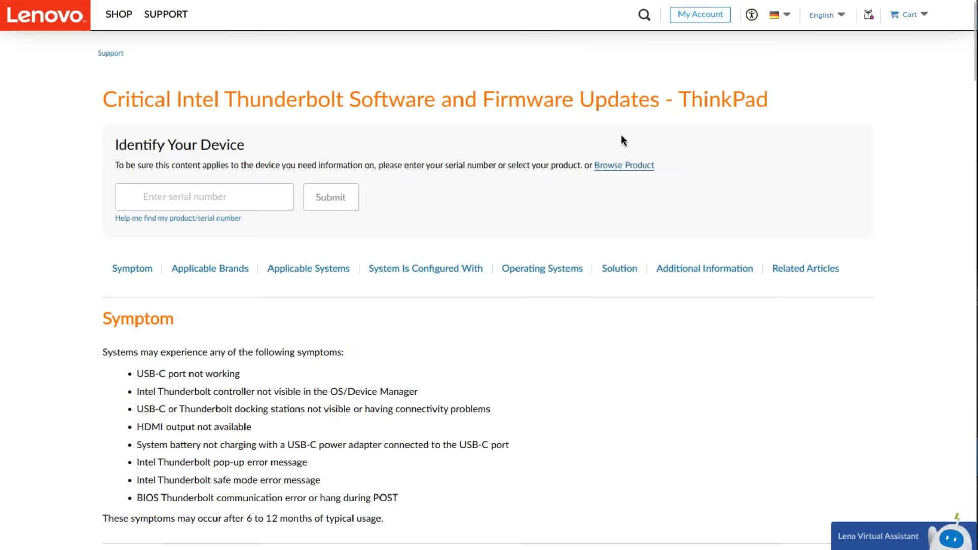
scroll(down, 3)
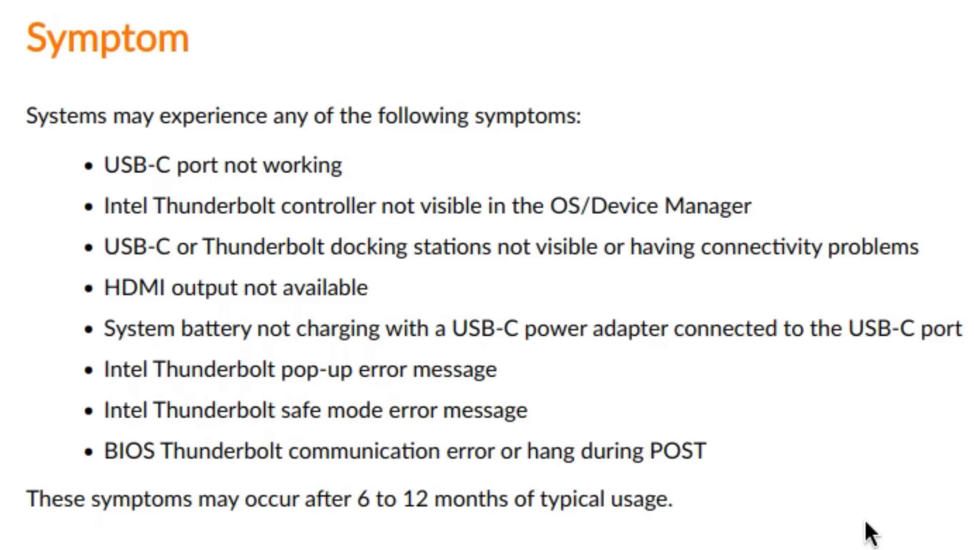
click(648, 14)
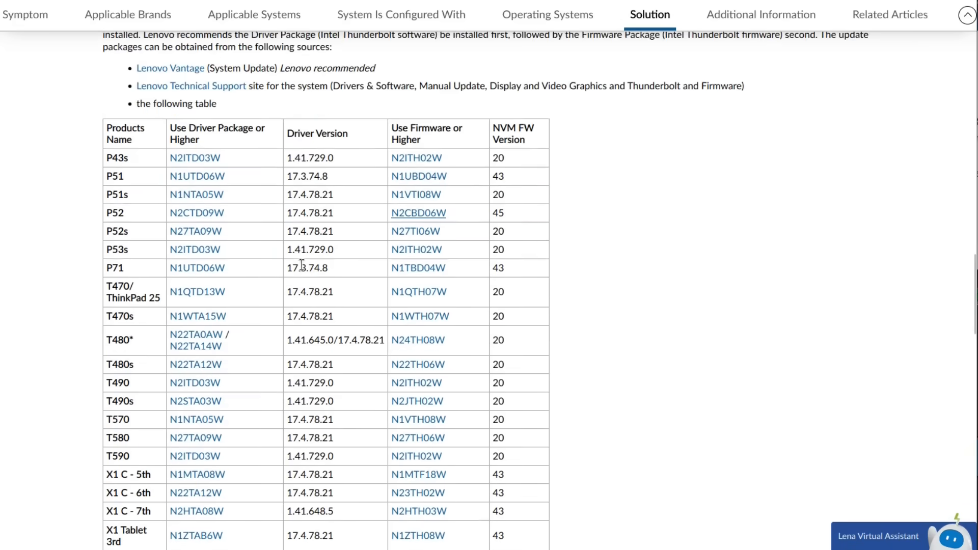
scroll(down, 3)
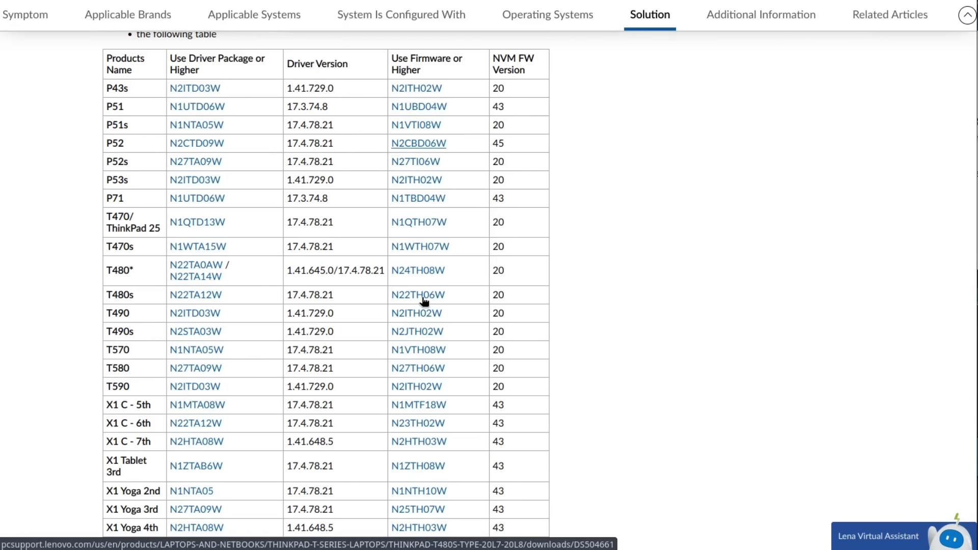
click(417, 294)
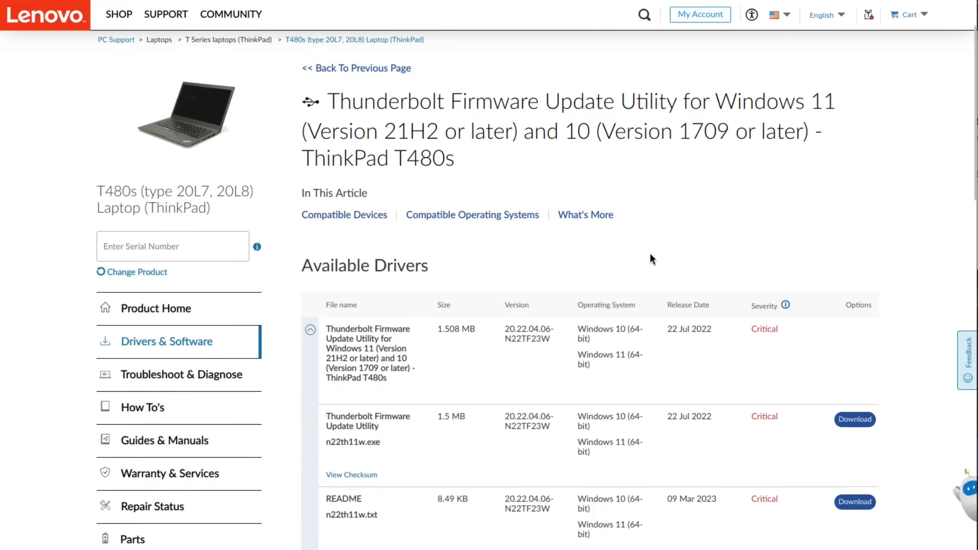
Scroll down the T480s Thunderbolt firmware download page
scroll(down, 3)
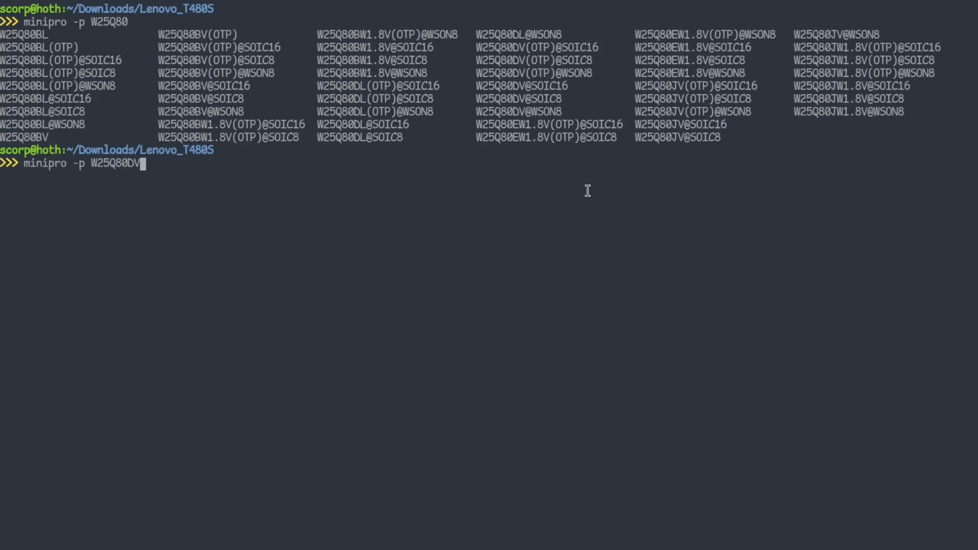
Read the W25Q80DV@SOIC8 chip into t480s_1.bin with minipro
text(@)
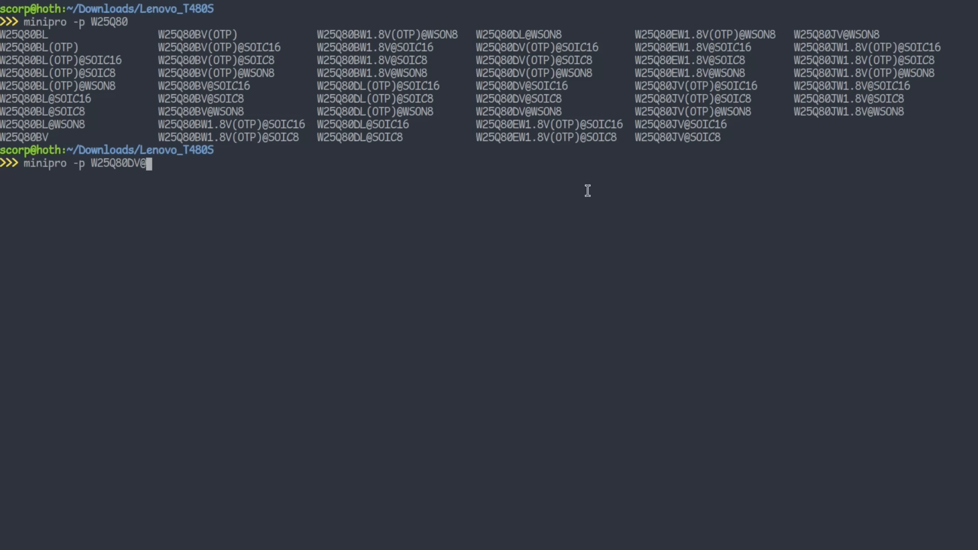
text(SOIC8 -r)
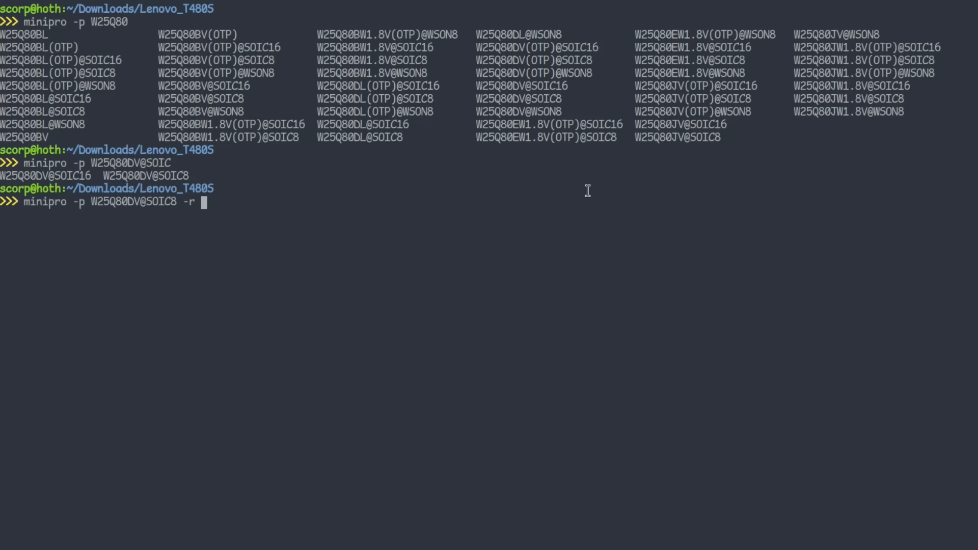
text(t480s)
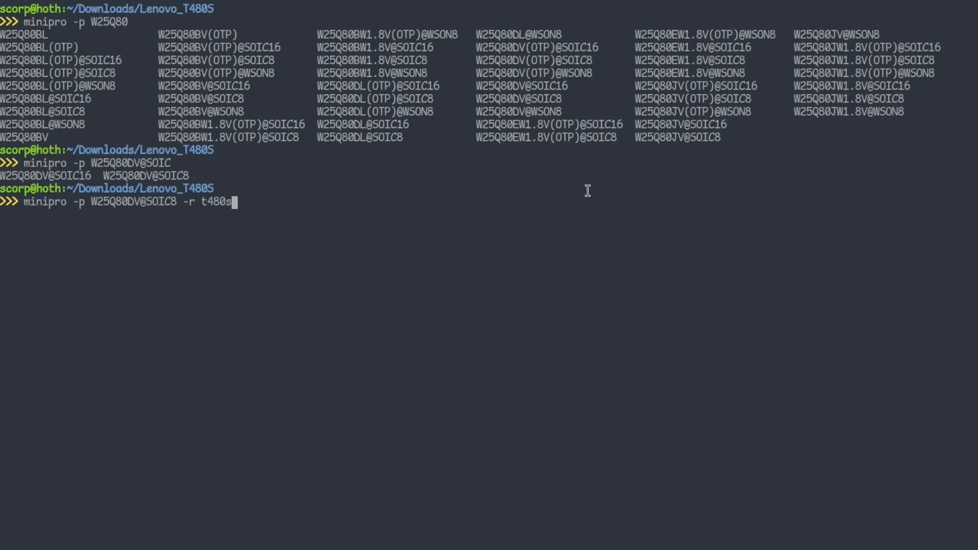
text(_1.bin)
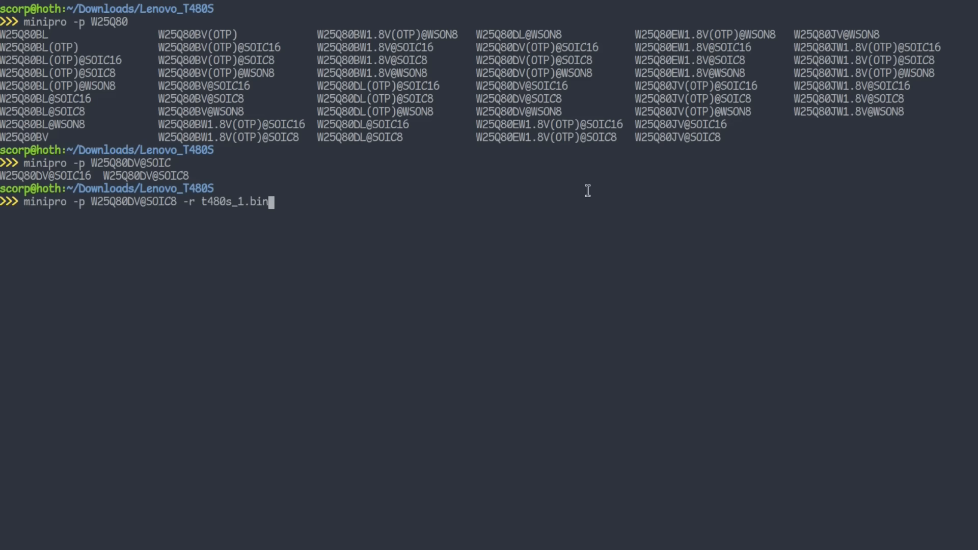
key(Return)
text(md5sum t480s_*)
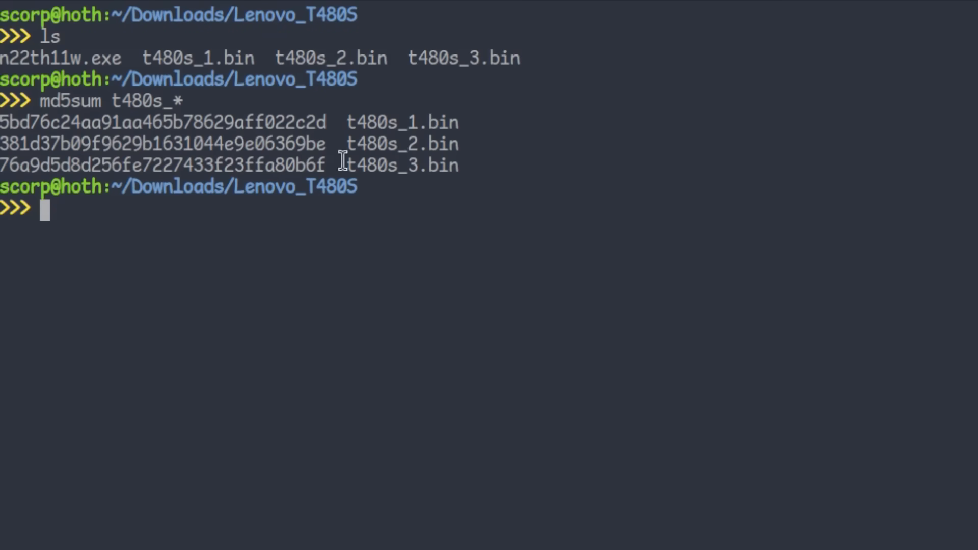
mouse_move(498, 265)
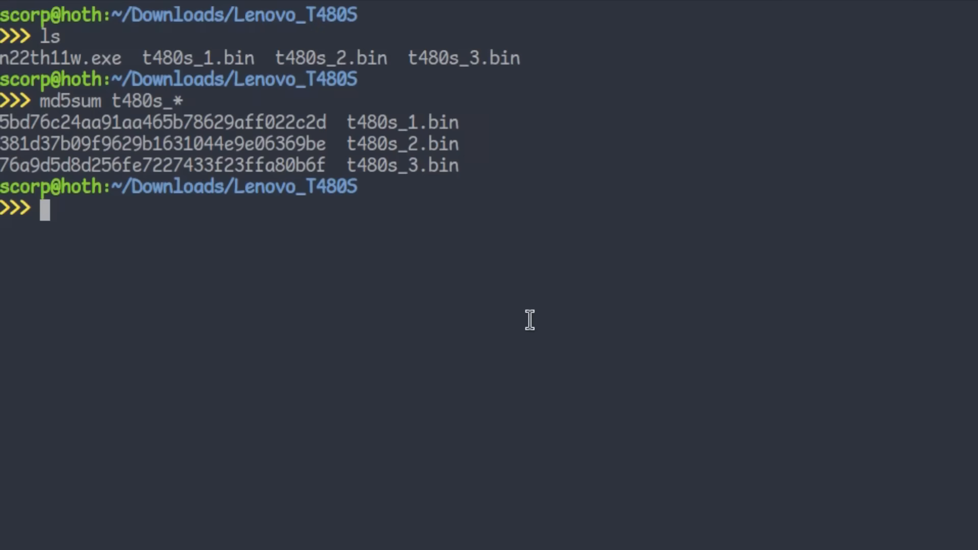
Convert each t480s_*.bin dump into a .hex file using an xxd for-loop
text(for i in)
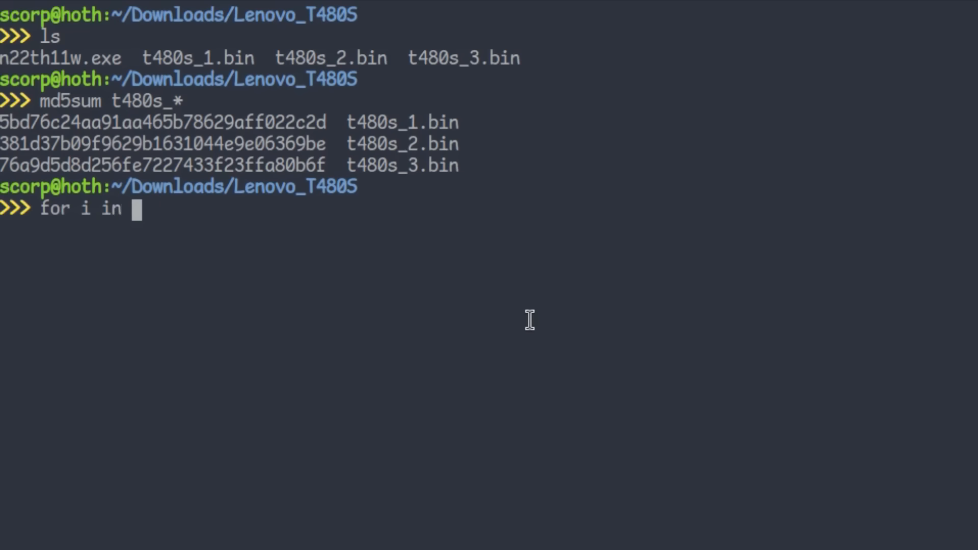
text(t480s_)
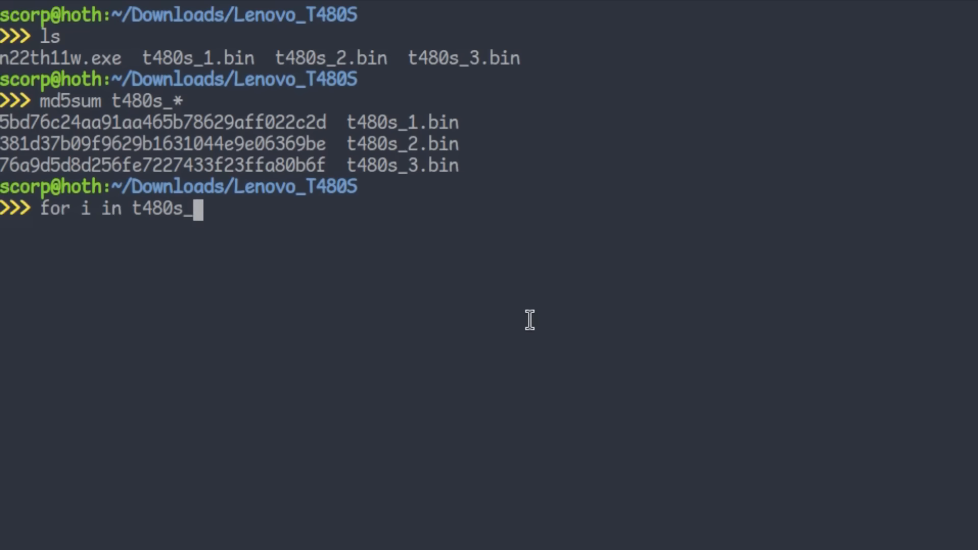
text(*.bin; do)
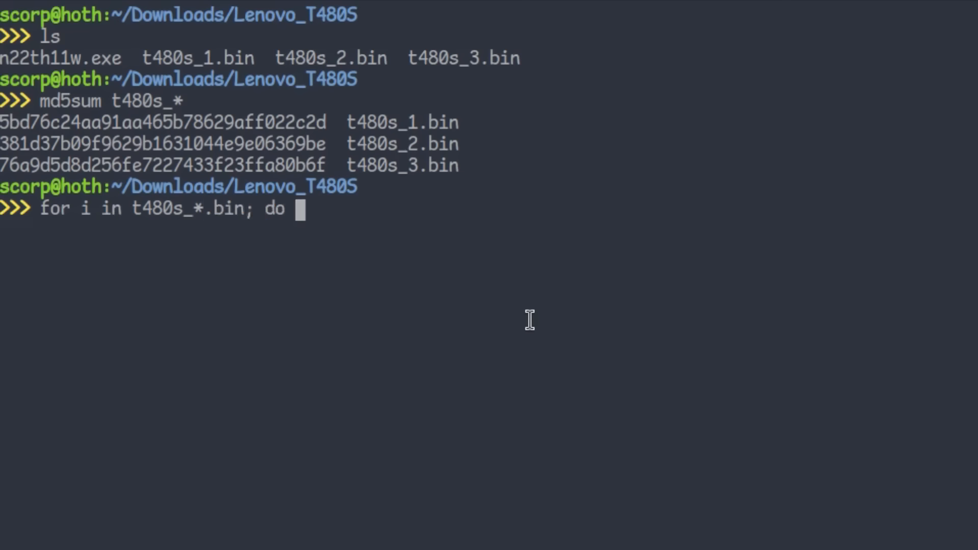
text(xxd $i)
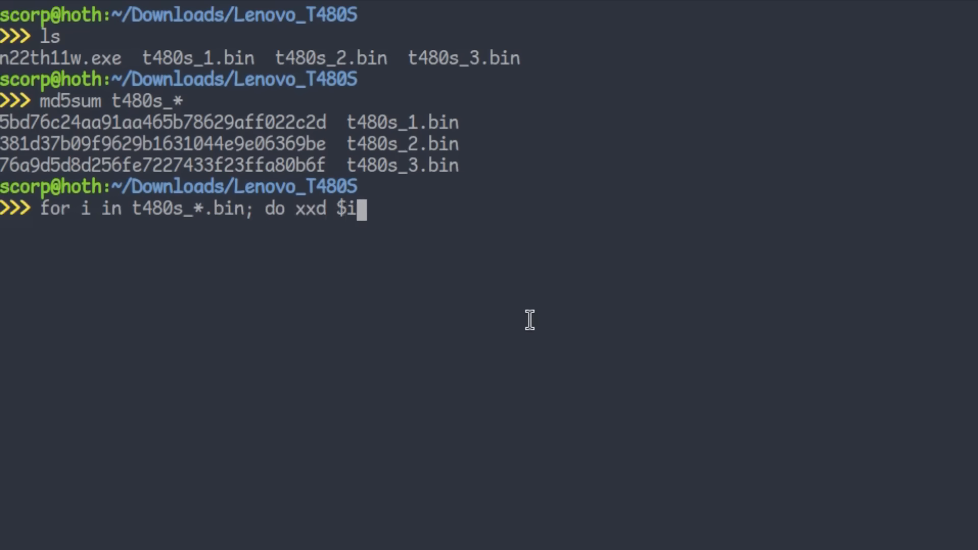
text(> $i.hex)
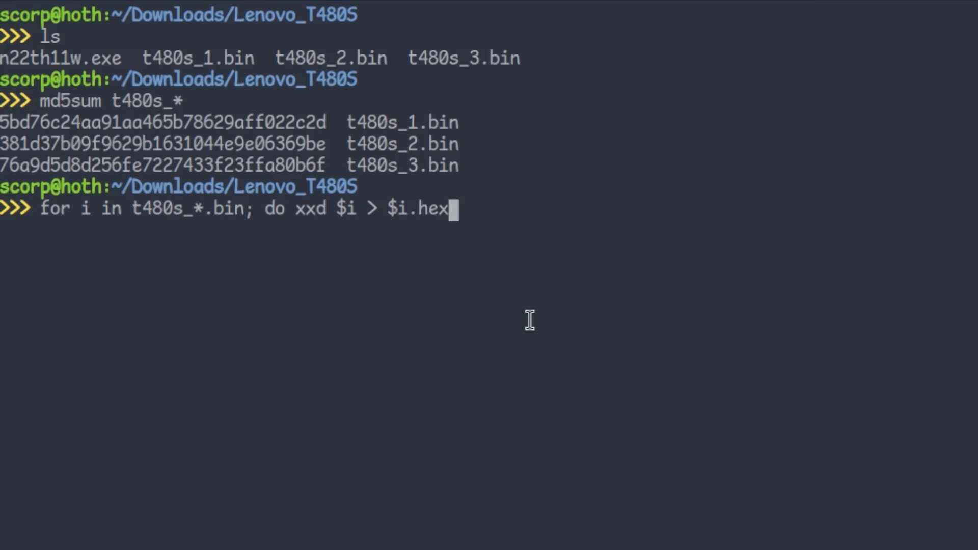
text(;)
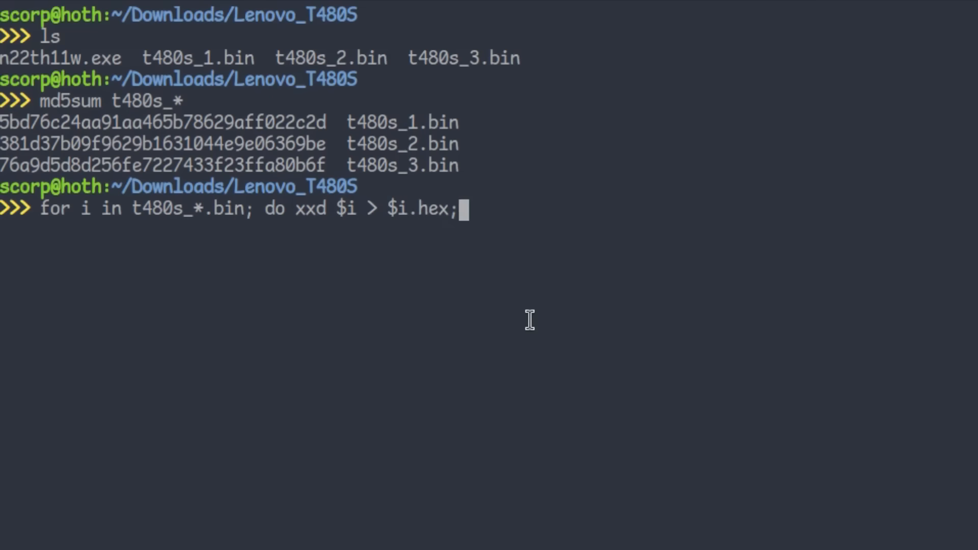
text(done)
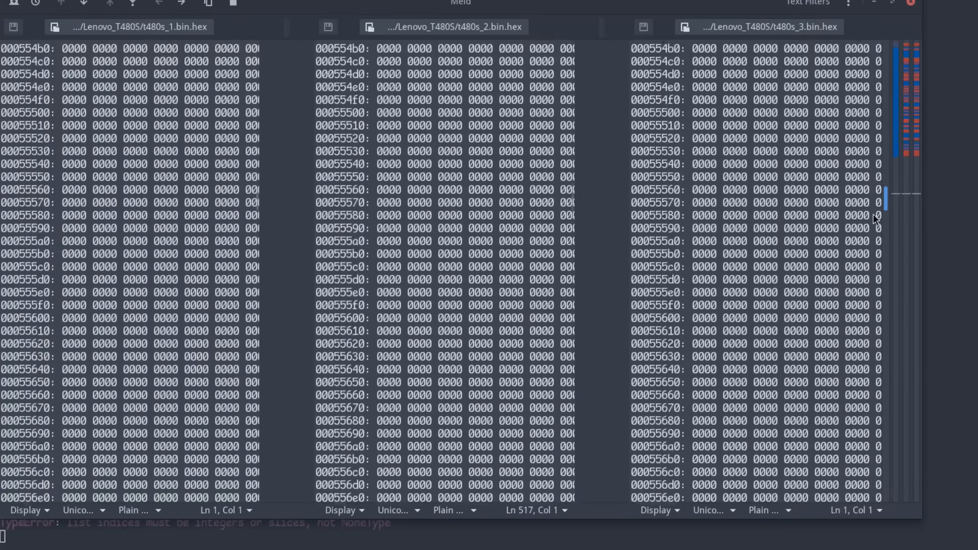
Browse the Meld differences between the three dumps around offset 3FFB0
scroll(down, 3)
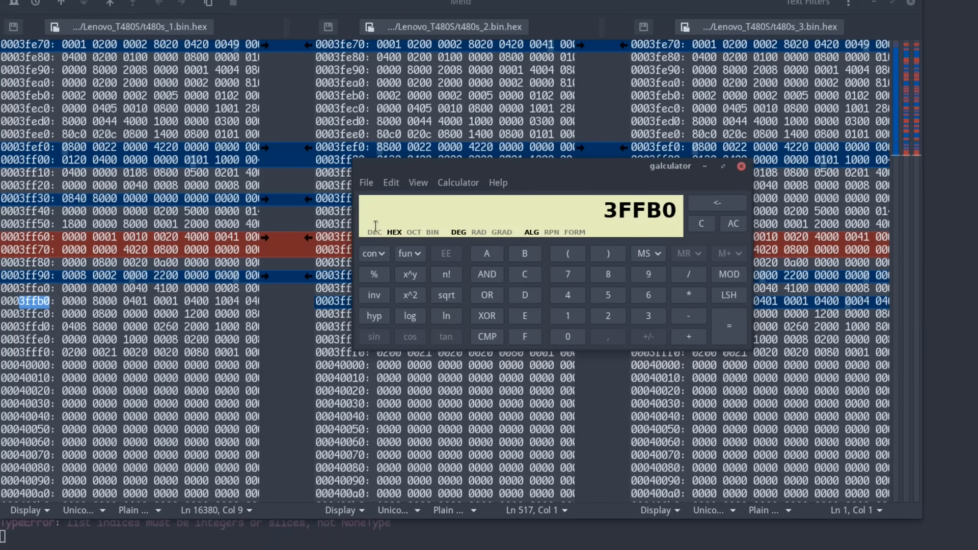
click(372, 233)
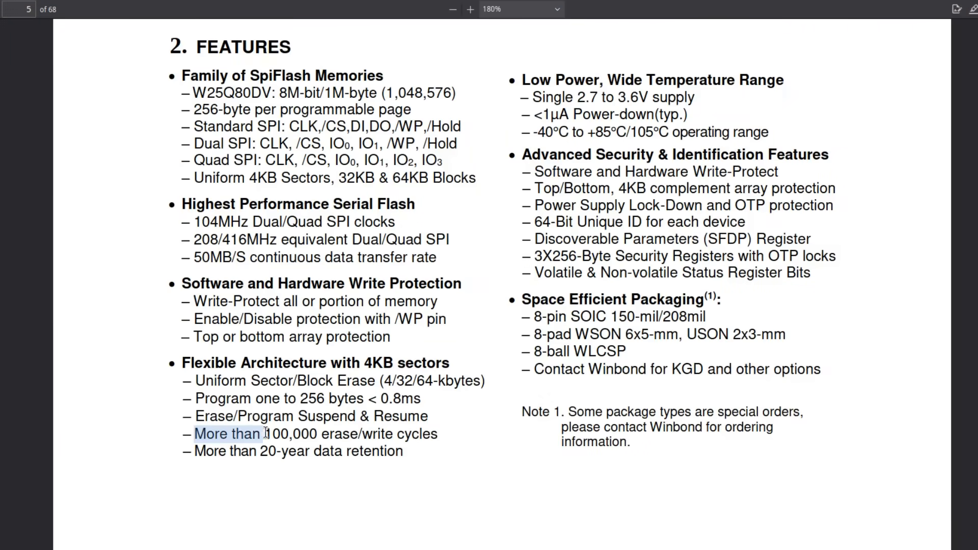
Select 'More than 100,000 erase/write cycles' on the datasheet's Features page
drag(262, 434, 431, 434)
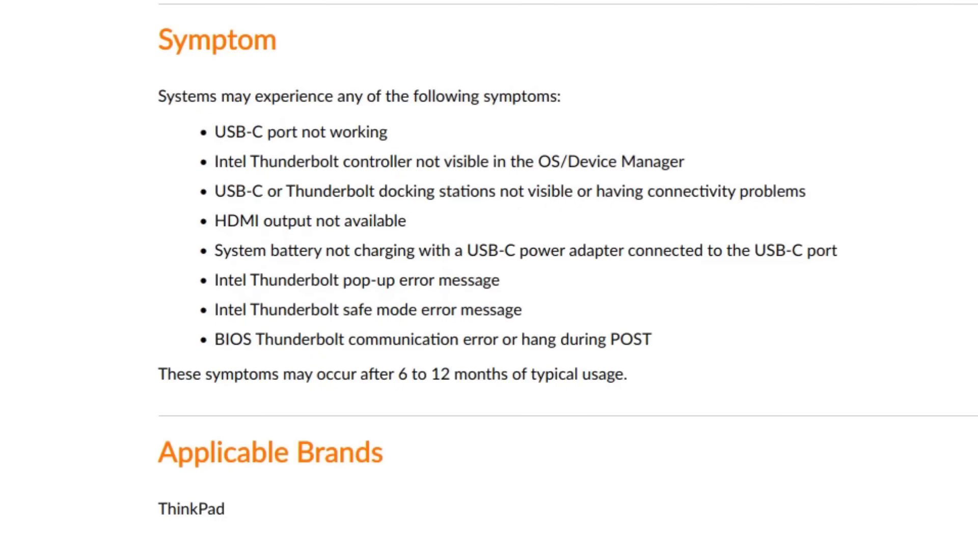
mouse_move(800, 384)
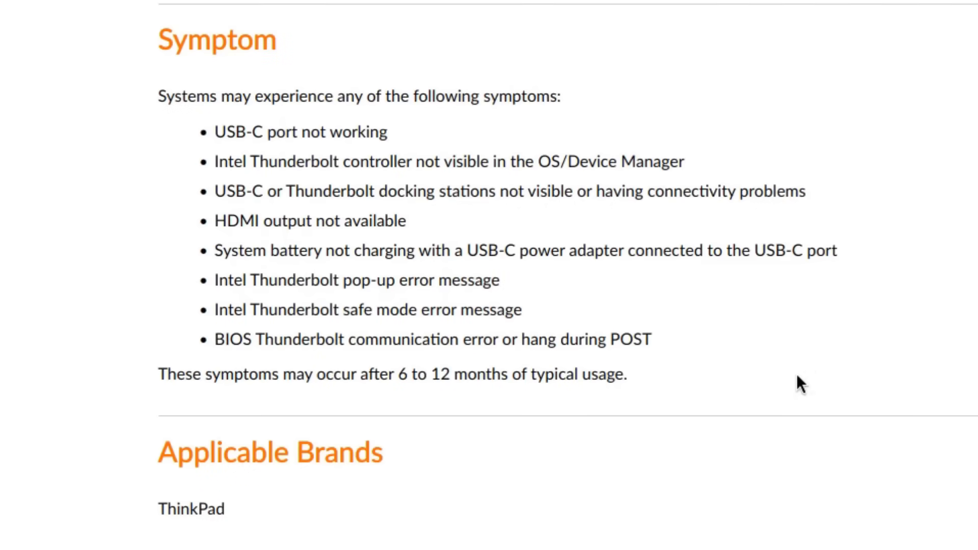
mouse_move(784, 311)
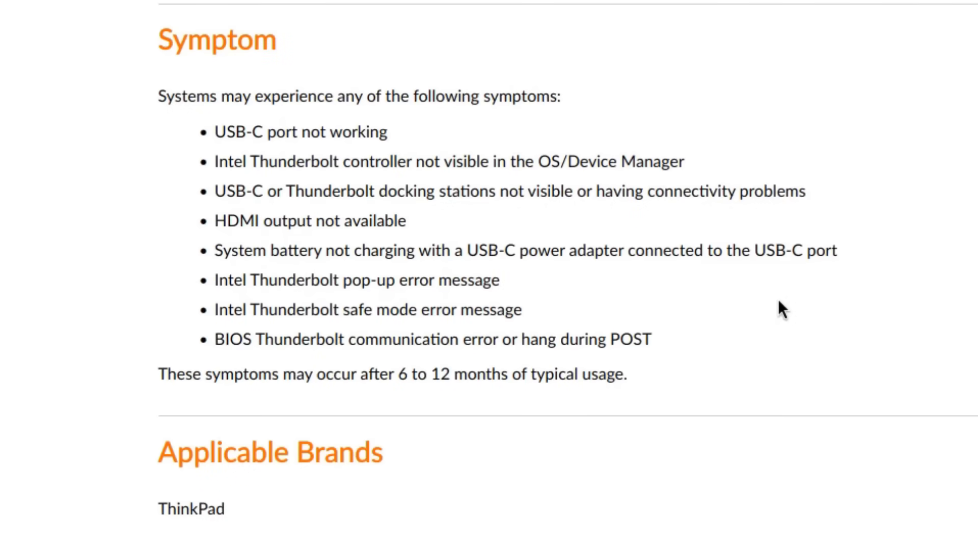
Scroll through the Lenovo advisory's Thunderbolt symptom list
scroll(down, 3)
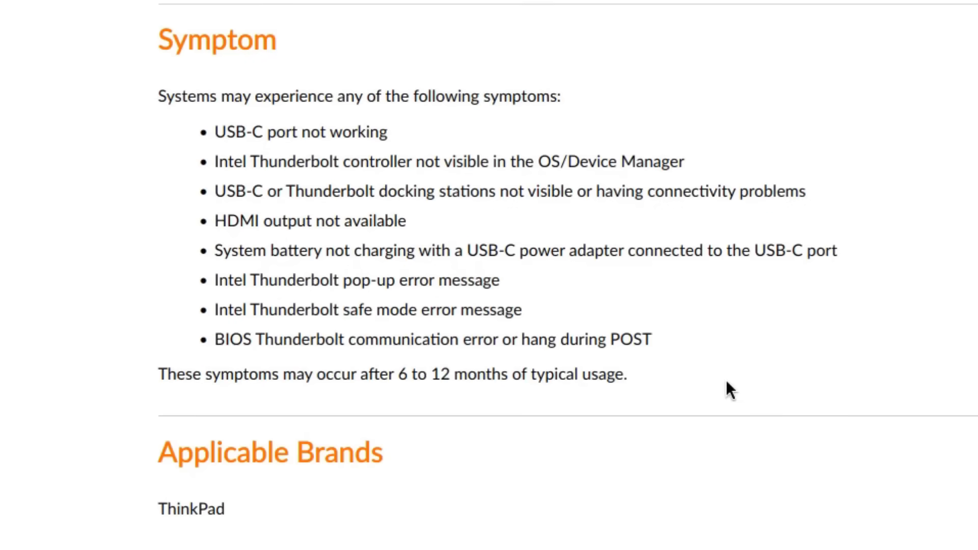
mouse_move(164, 396)
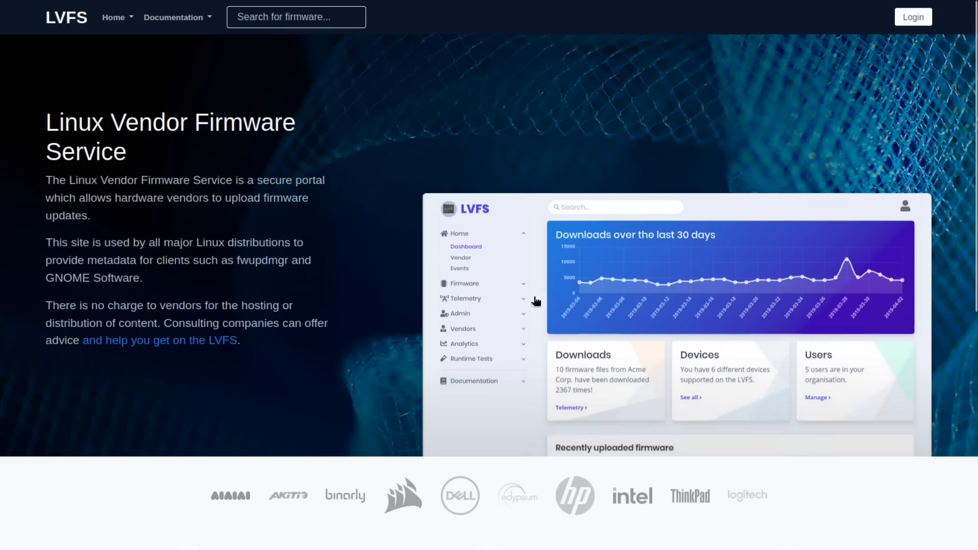
Search LVFS for 't480s' and scroll through the eight results
click(296, 17)
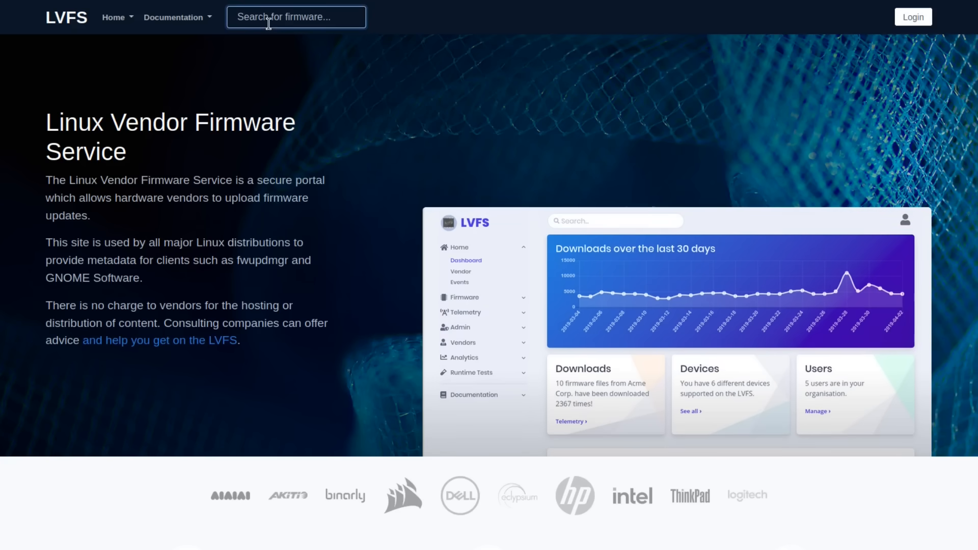
text(t48)
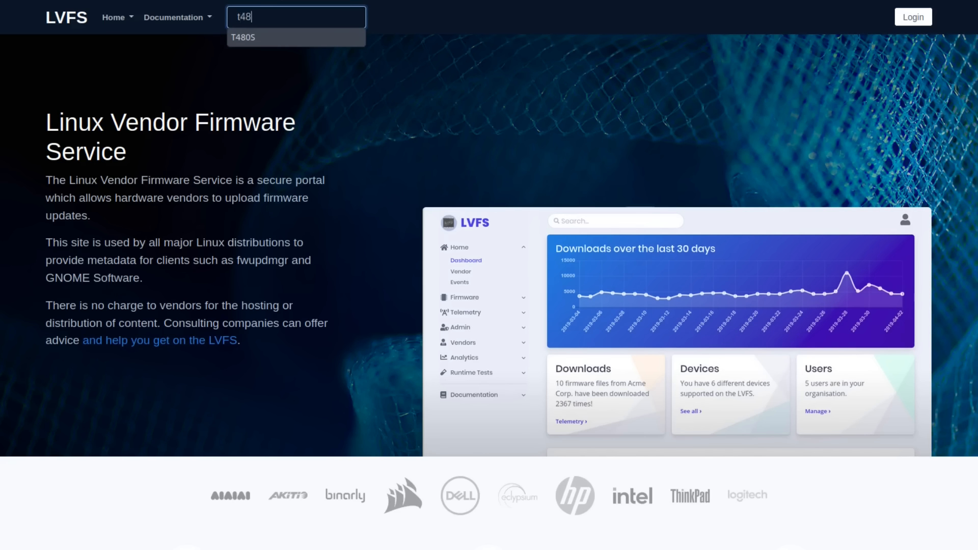
text(0s)
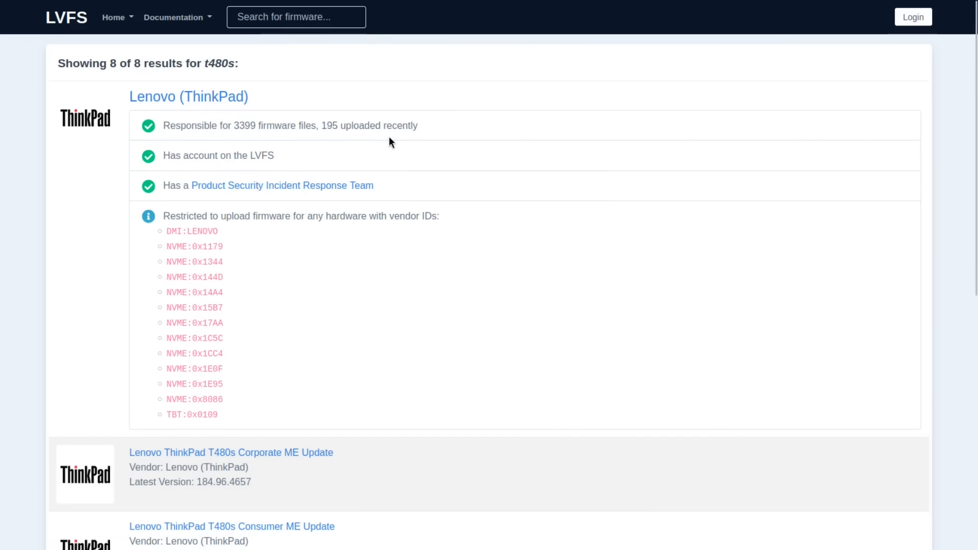
scroll(down, 3)
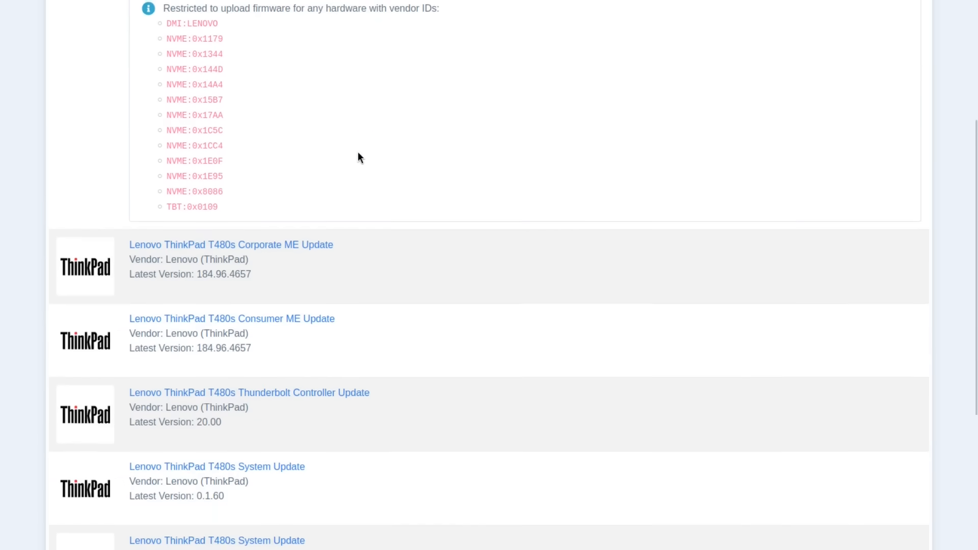
mouse_move(343, 393)
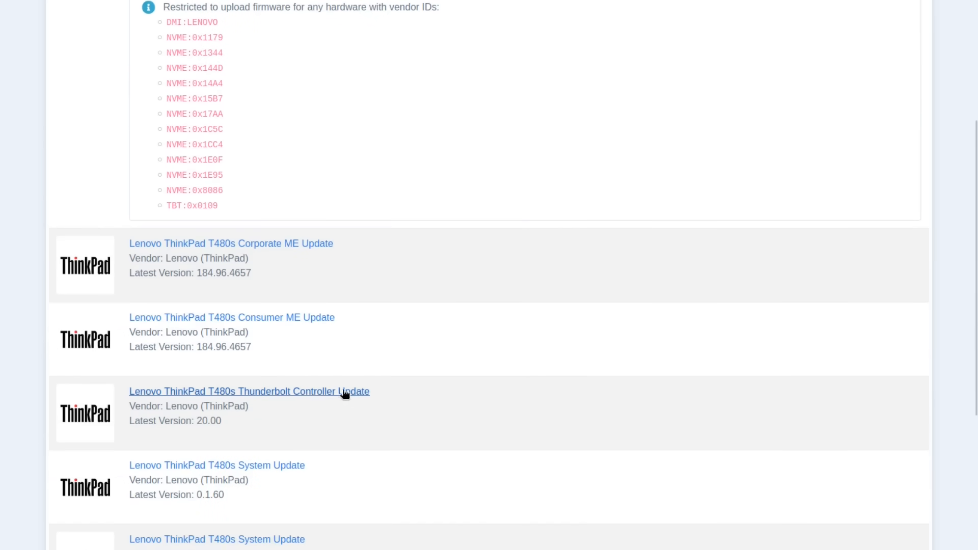
Open the T480s Thunderbolt Controller Update and highlight its version 20.00 details
click(248, 392)
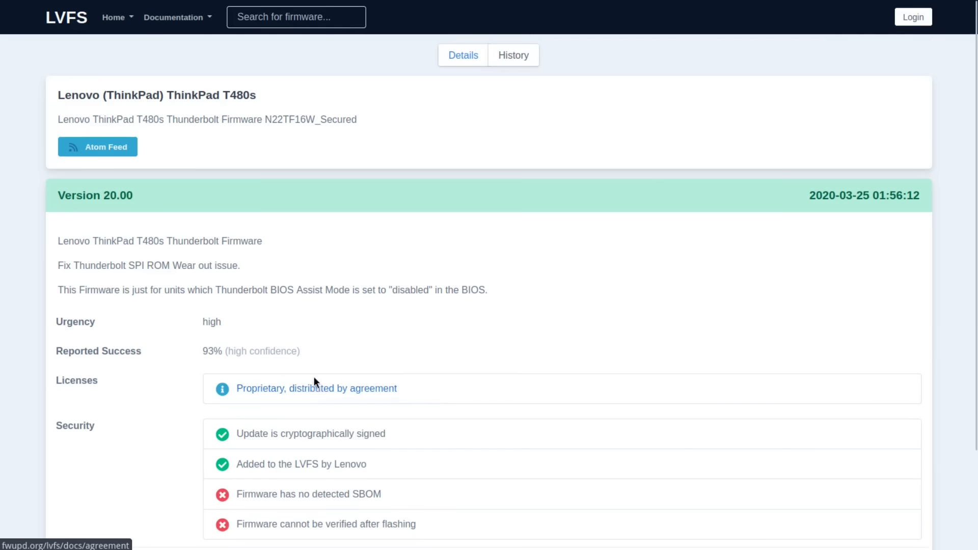
scroll(down, 3)
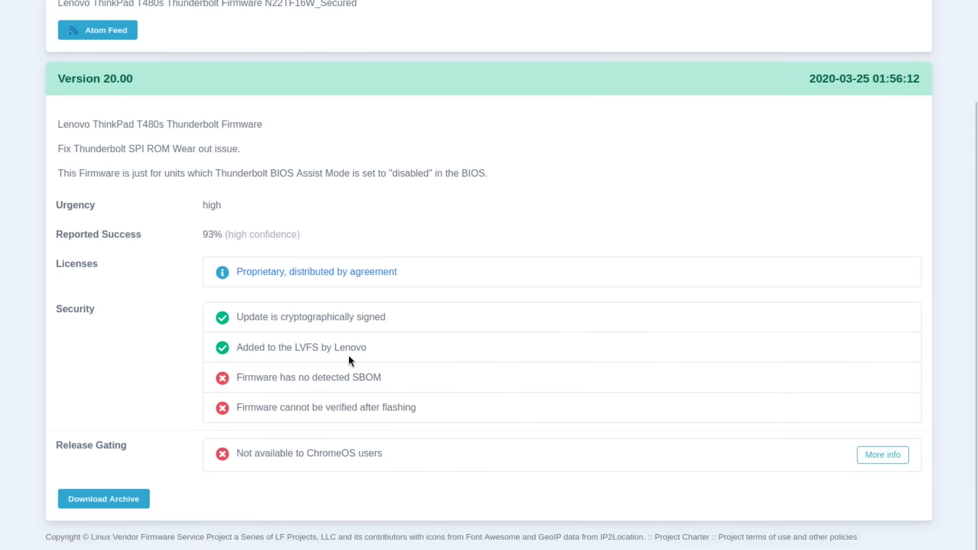
mouse_move(73, 173)
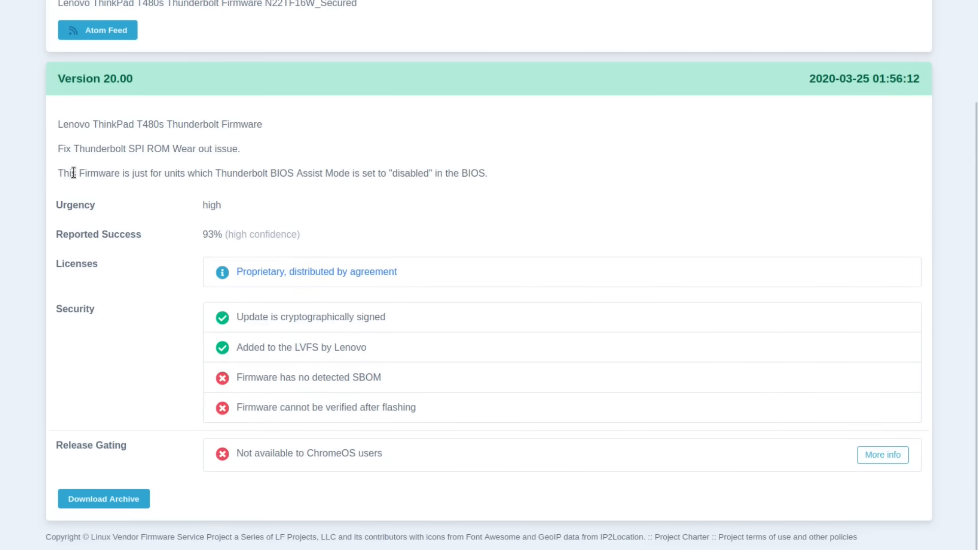
drag(57, 148, 187, 148)
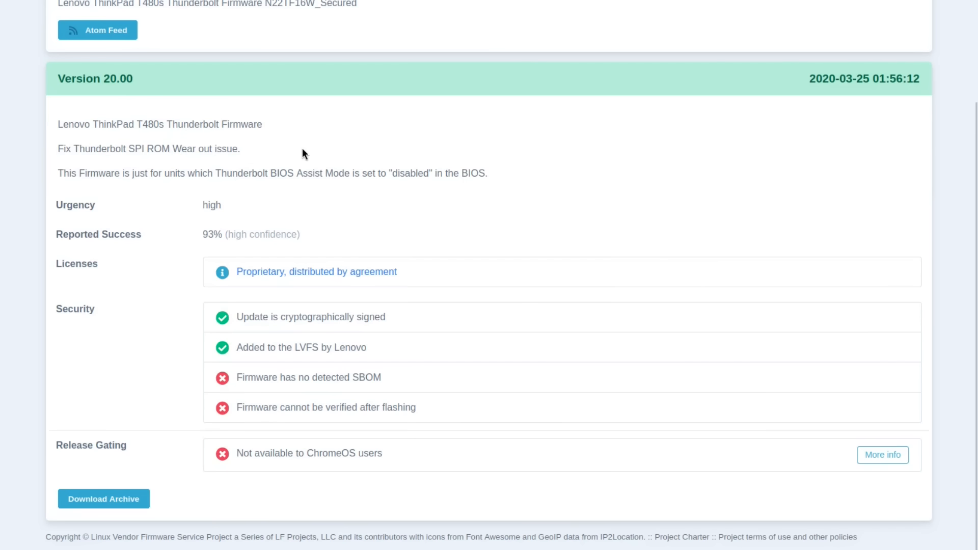
mouse_move(249, 474)
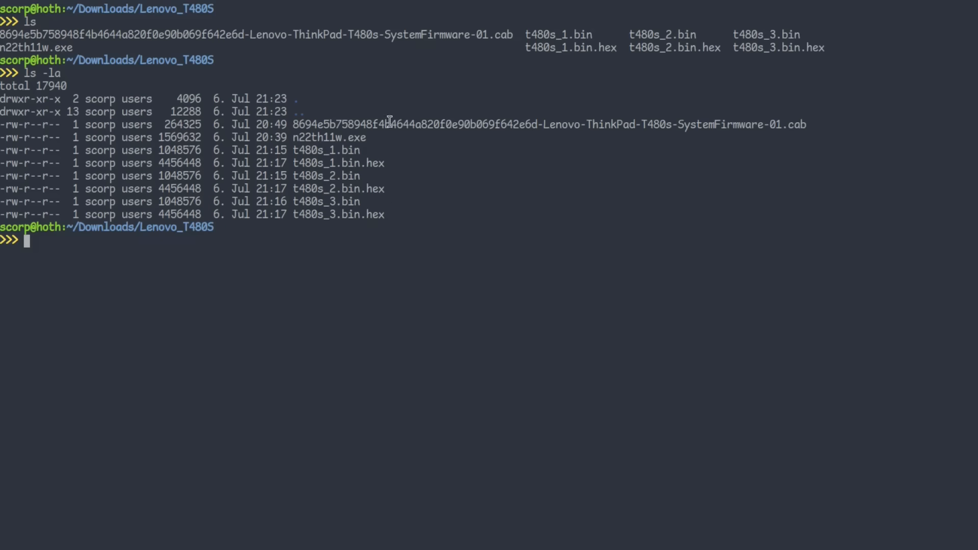
mouse_move(323, 140)
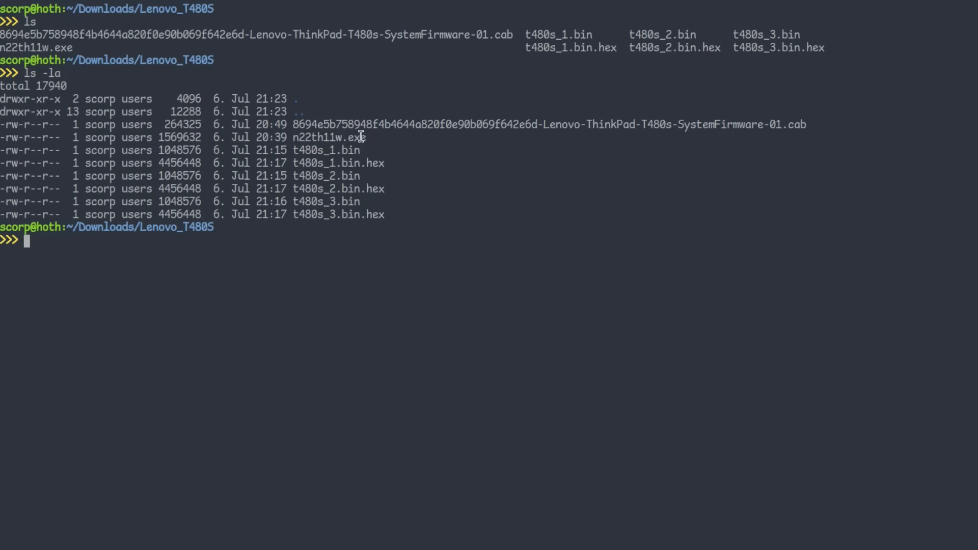
mouse_move(353, 120)
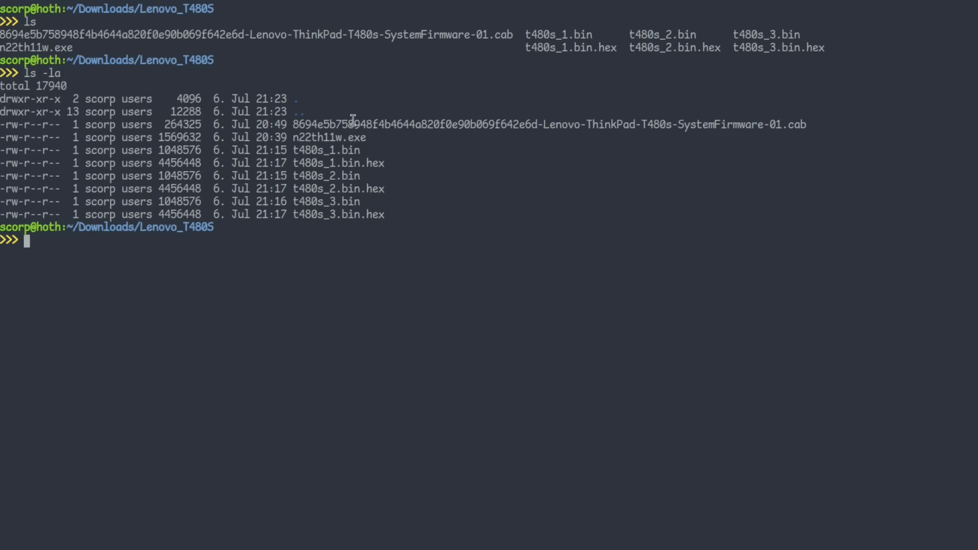
Extract the .cab into a new temp folder with 7z and check firmware.bin's 258048-byte size
double_click(549, 124)
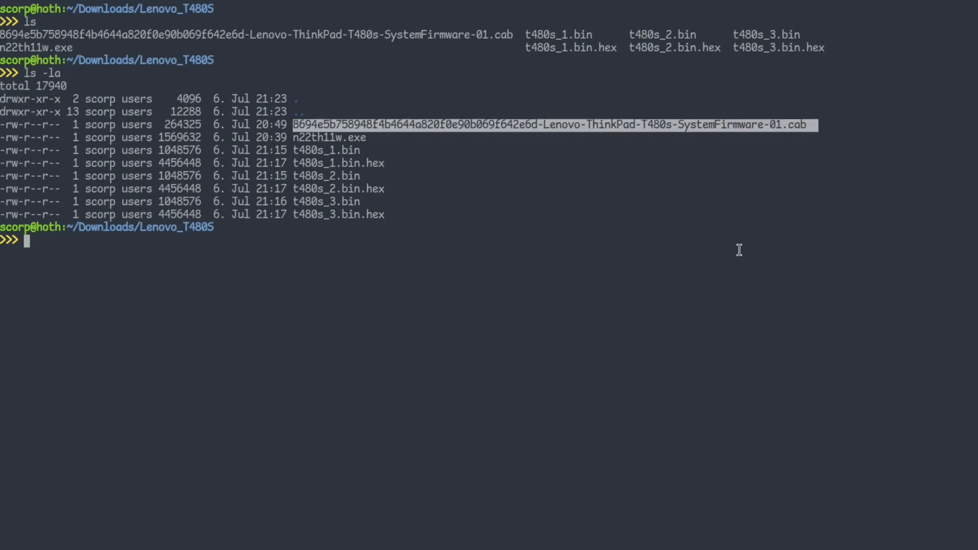
text(mkdir temp)
text(cd temp/)
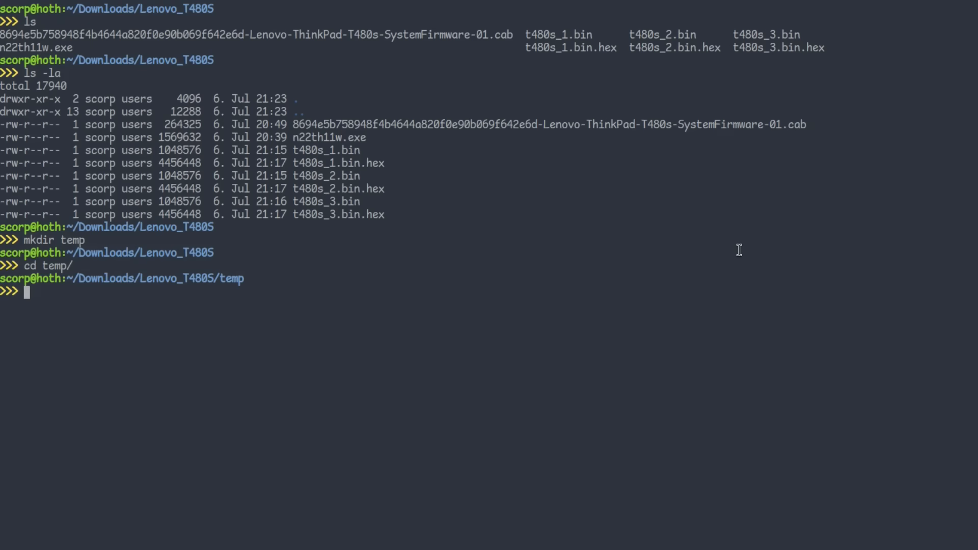
text(7z x ../86)
text(ls -la)
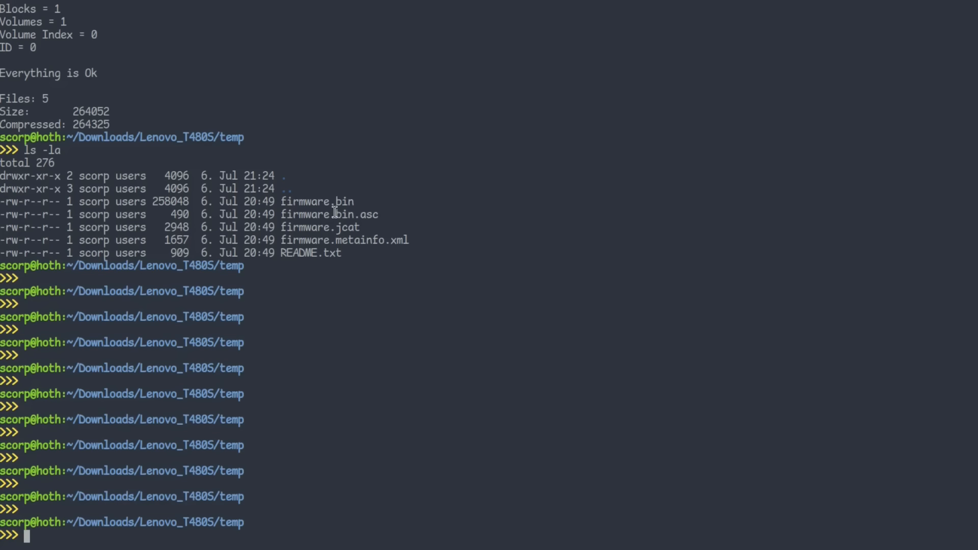
double_click(316, 202)
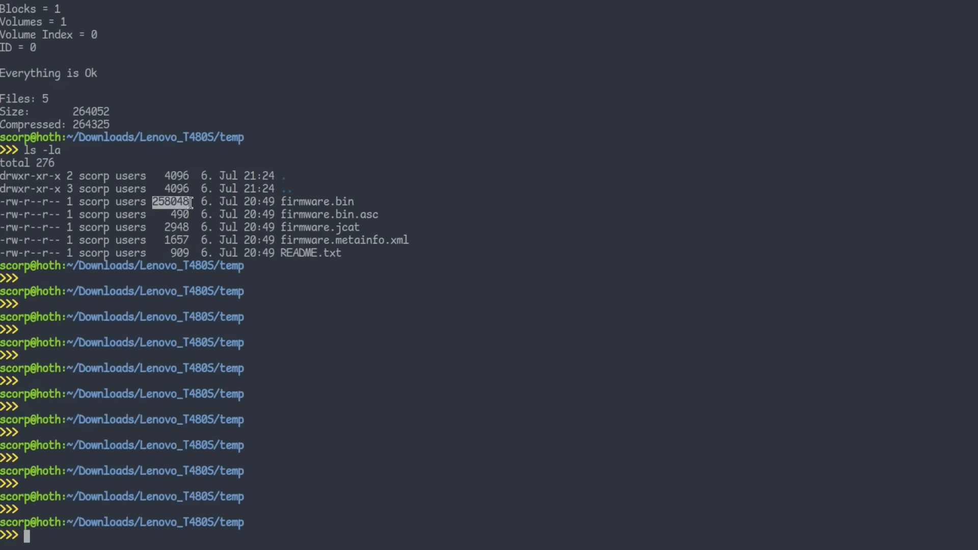
mouse_move(298, 202)
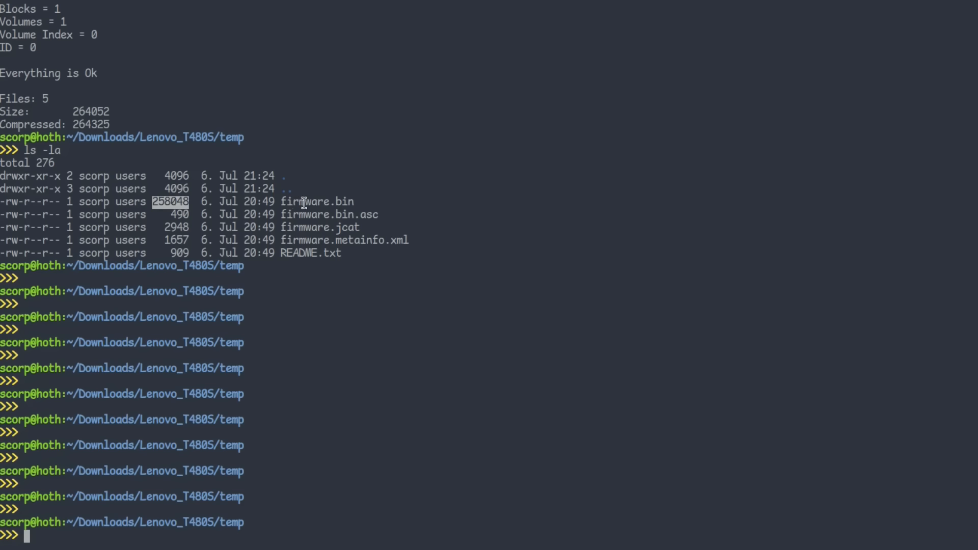
mouse_move(375, 417)
text(ls)
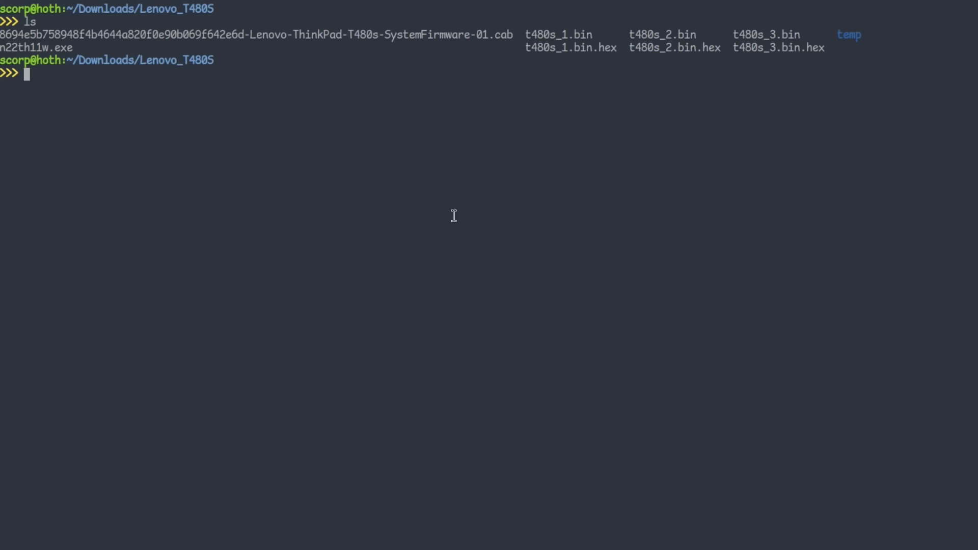
Copy t480s_1.bin to t480s_fixed.bin and zero its first 262064 bytes with dd conv=notrunc
text(cp t480s_1.bin)
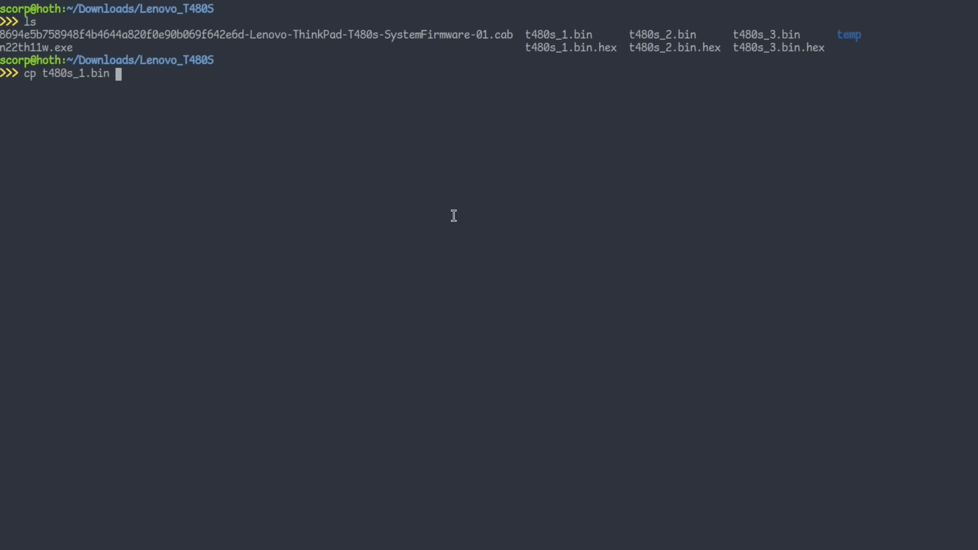
text(t480s_fixed.bin)
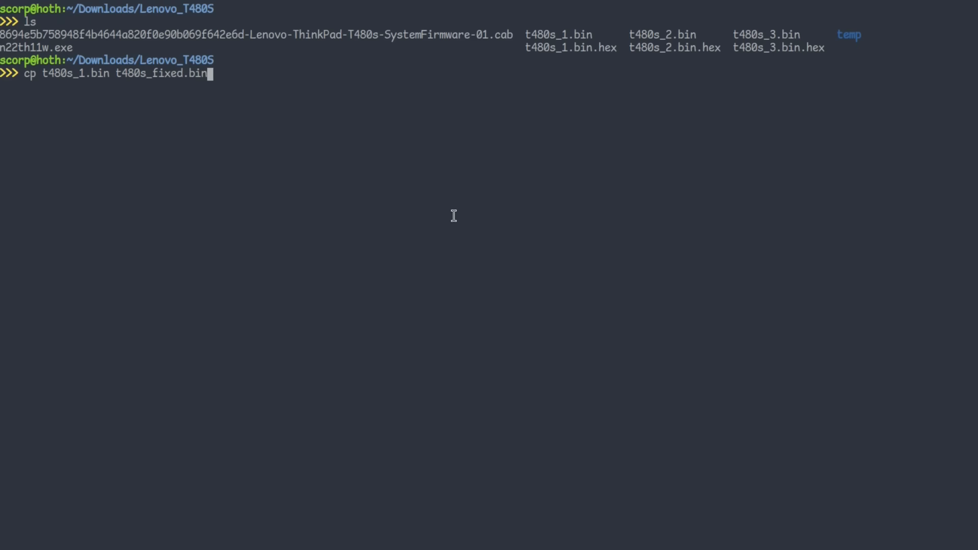
text(dd if=)
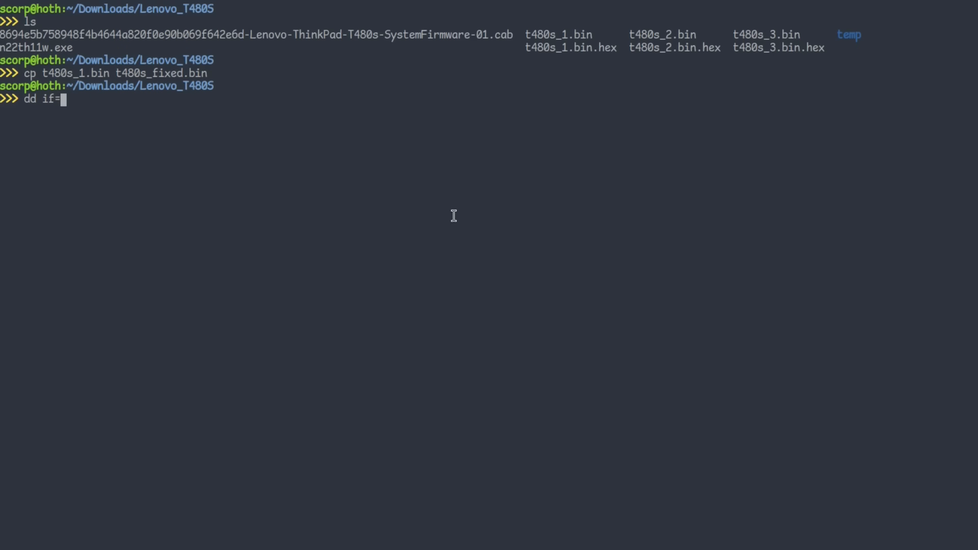
text(/dev/zero of=t480s_)
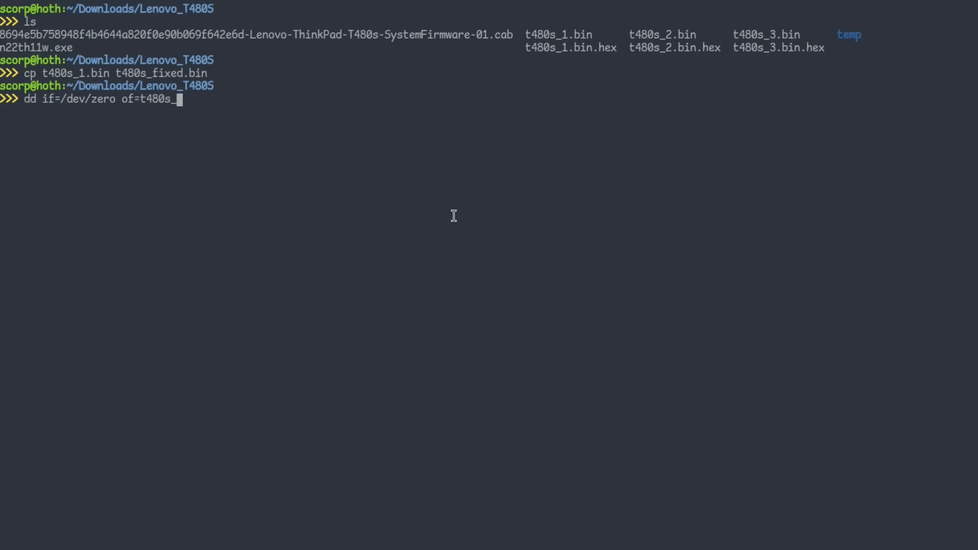
text(fixed.bin bs=26)
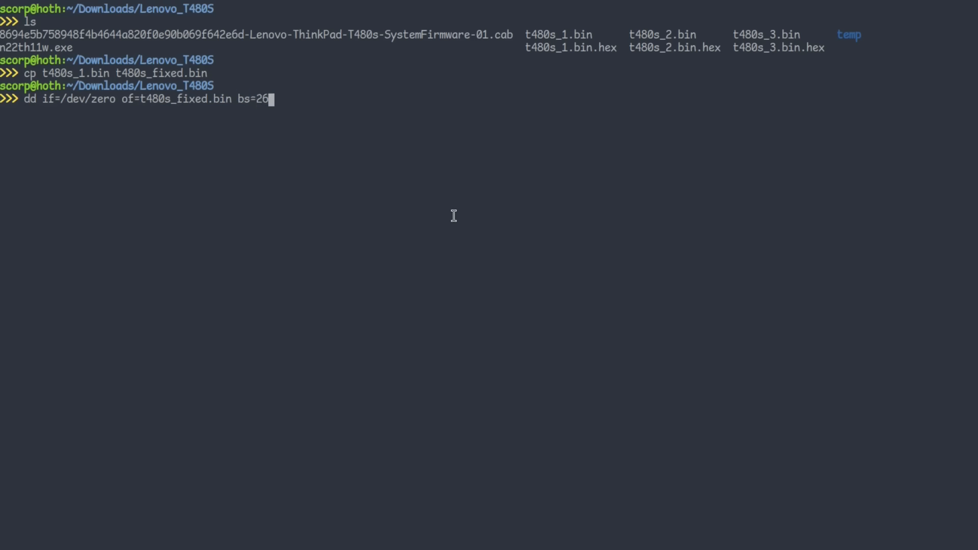
text(2064)
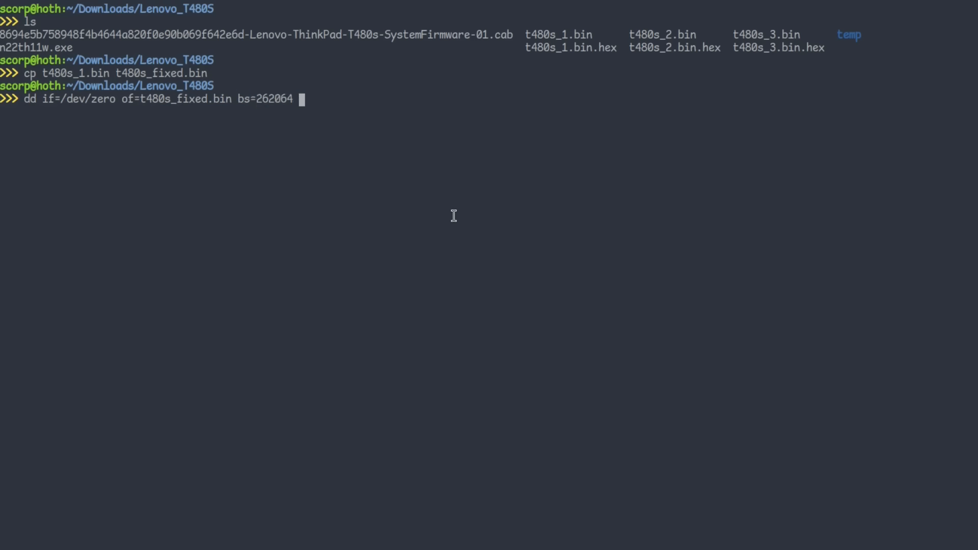
text(count=1 conv?)
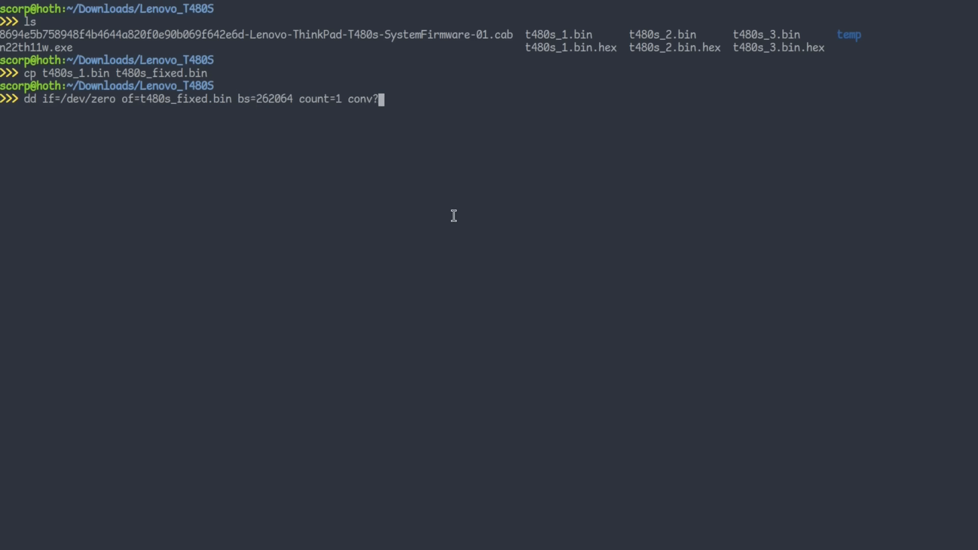
text(notru)
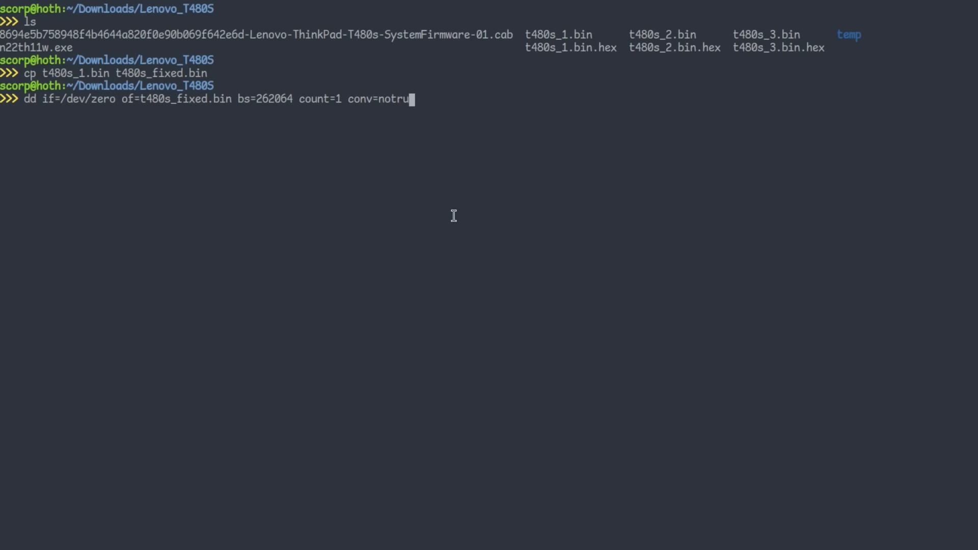
text(c)
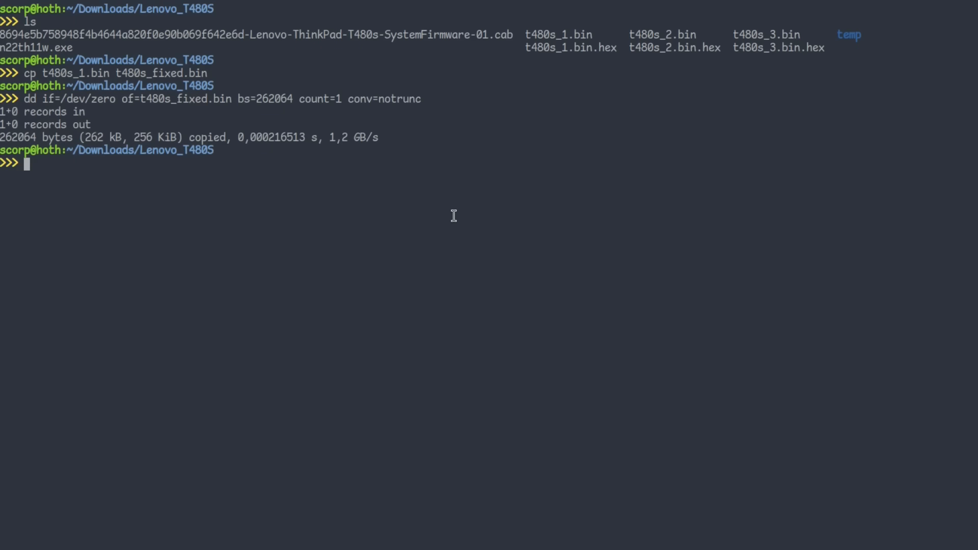
List the files, hex-dump t480s_fixed.bin with xxd, and compare t480s_1.bin.hex with t480s_fixed.bin.hex
text(ls -la)
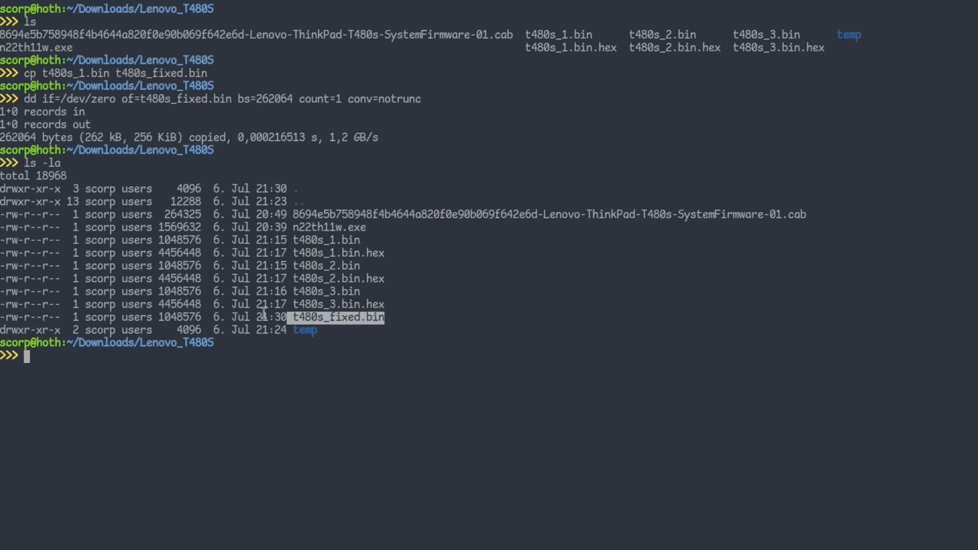
text(xxd)
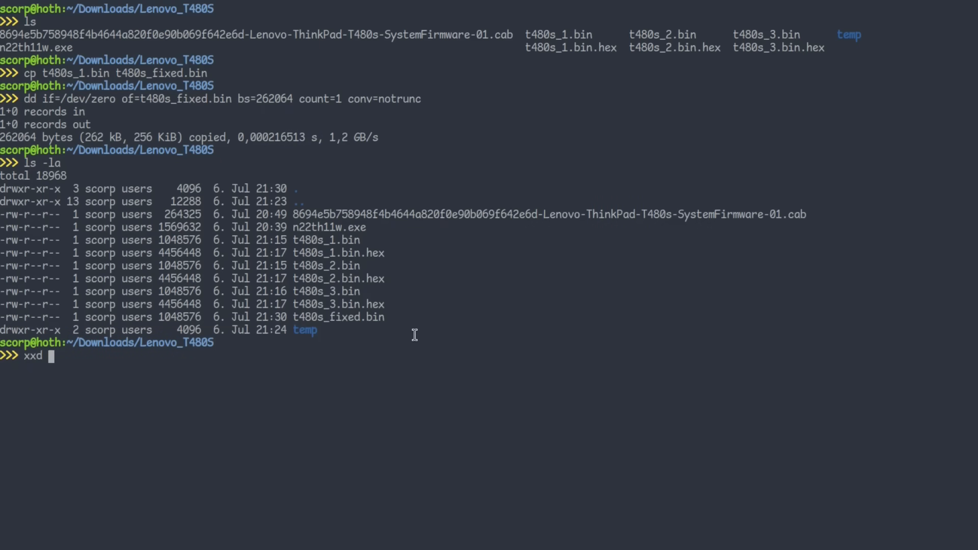
text(t480s_fixed.bin > t480s_fixed.bin.hex)
text(meld)
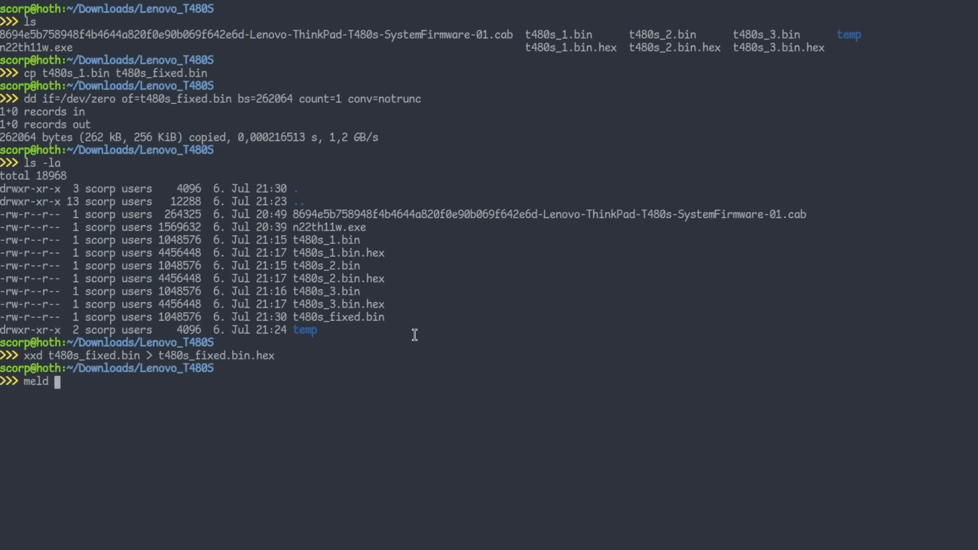
text(t480s_1.bin.hex t480s_fixed.bin.hex)
text(dd)
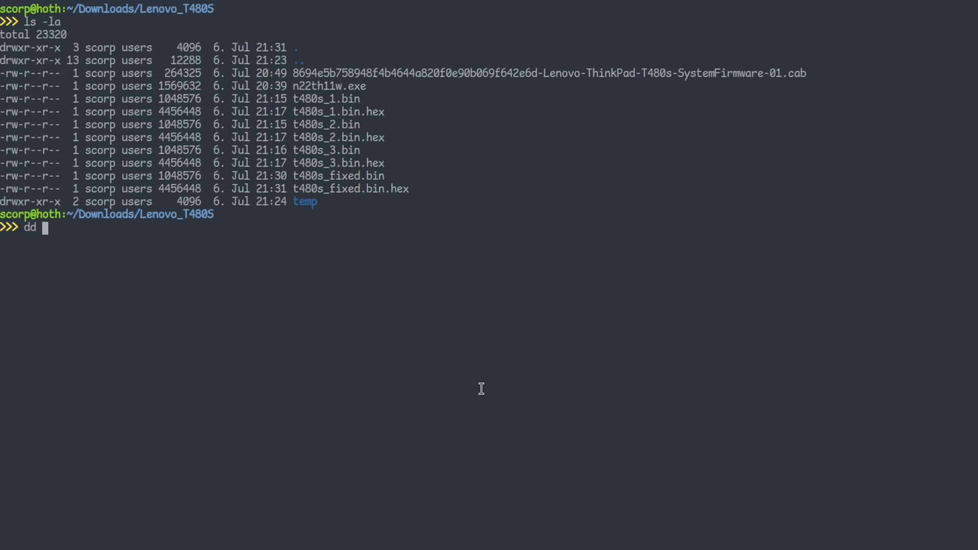
Overlay temp/firmware.bin onto t480s_fixed.bin with dd, using conv=notrunc
text(if=temp/fi)
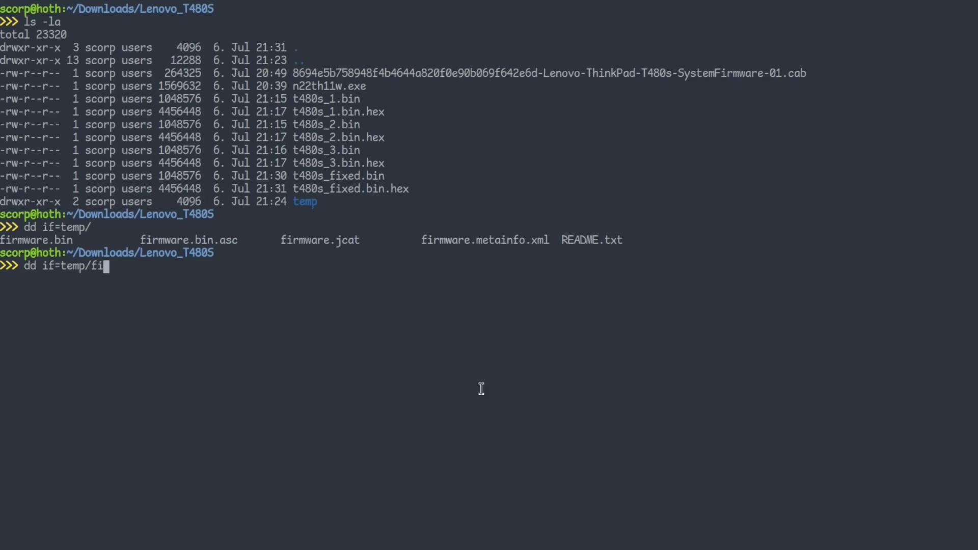
text(rmware.bin of=)
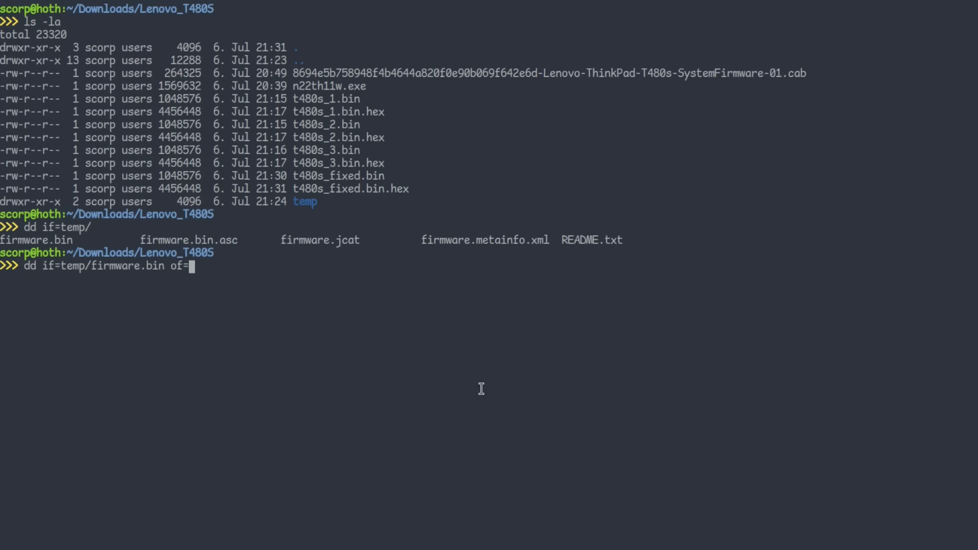
text(t480s_fixed.bin)
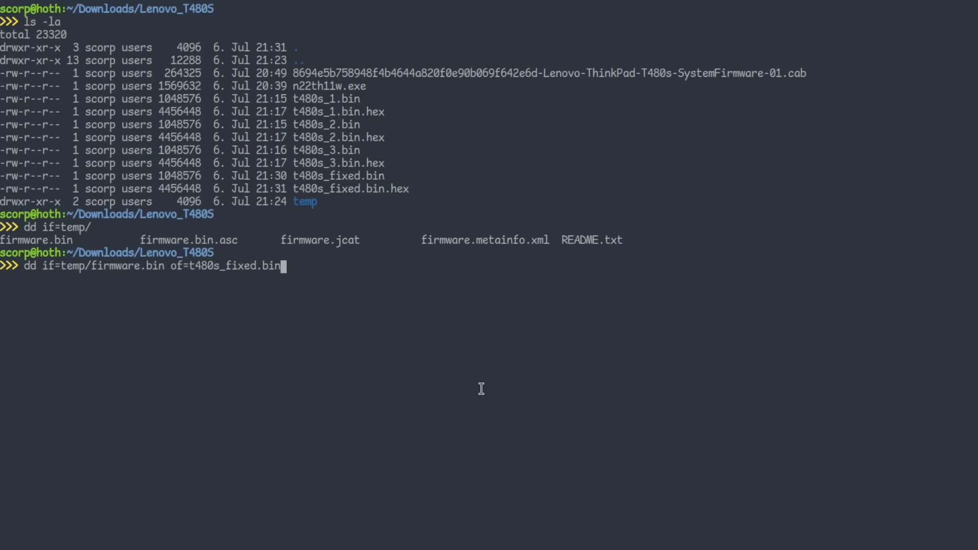
text(conv=)
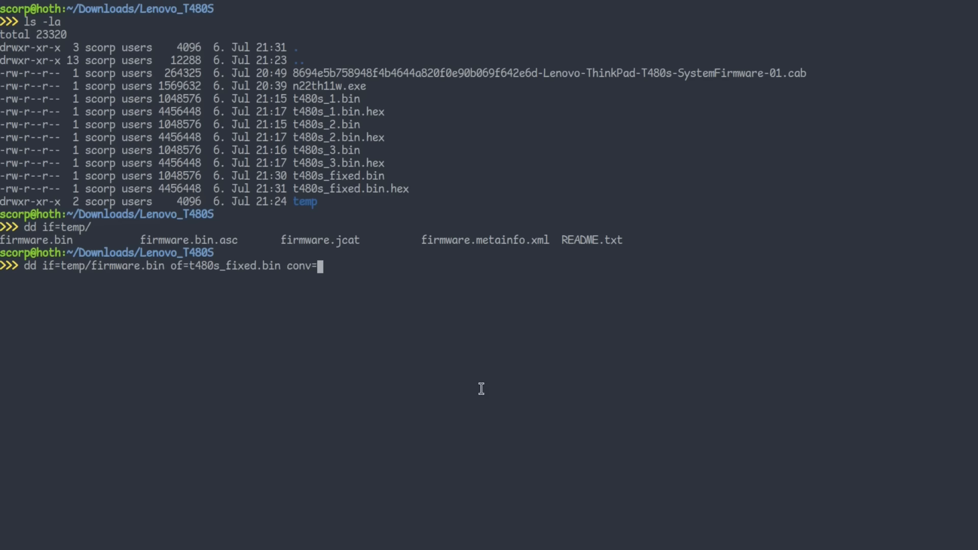
text(notrunc)
text(minipro -p W25Q128FV@SOIC8 -w)
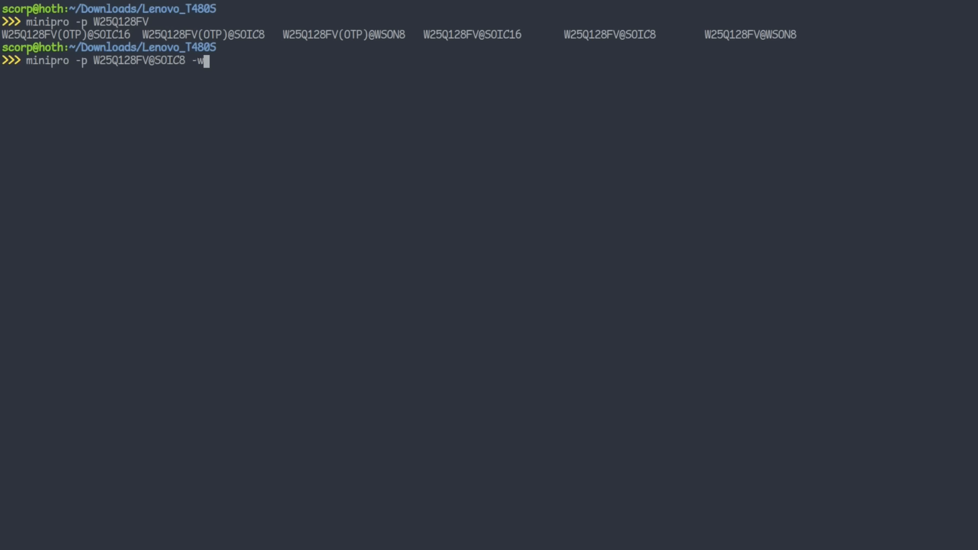
Write t480s_fixed.bin to the W25Q128FV@SOIC8 chip with minipro
text(t4)
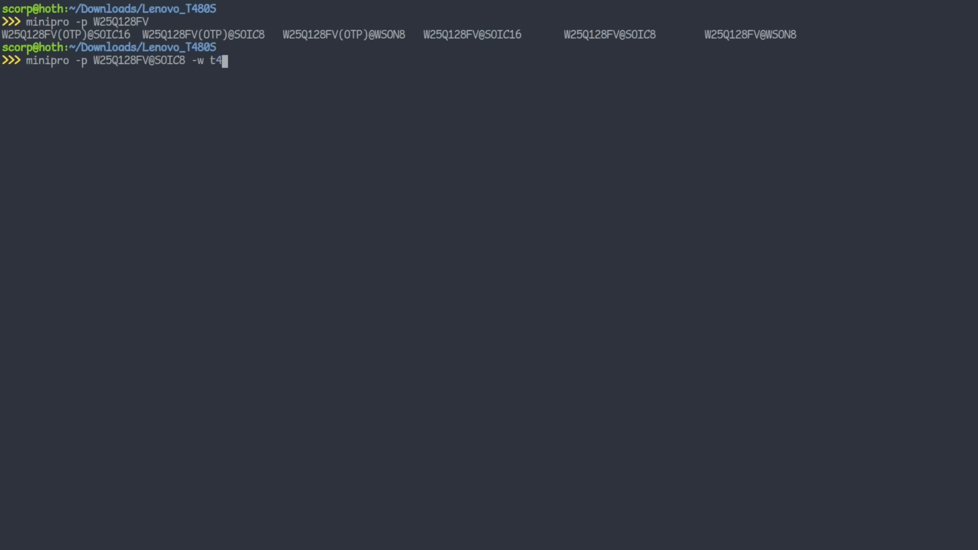
text(80s_fixed.bin)
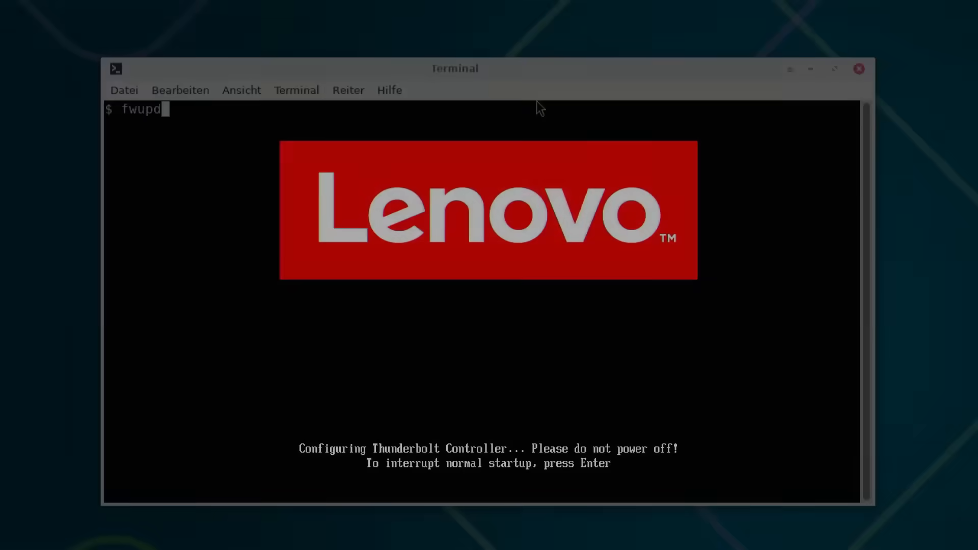
Enter 'fwupdmgr update' on the booted laptop's terminal
text(mgr)
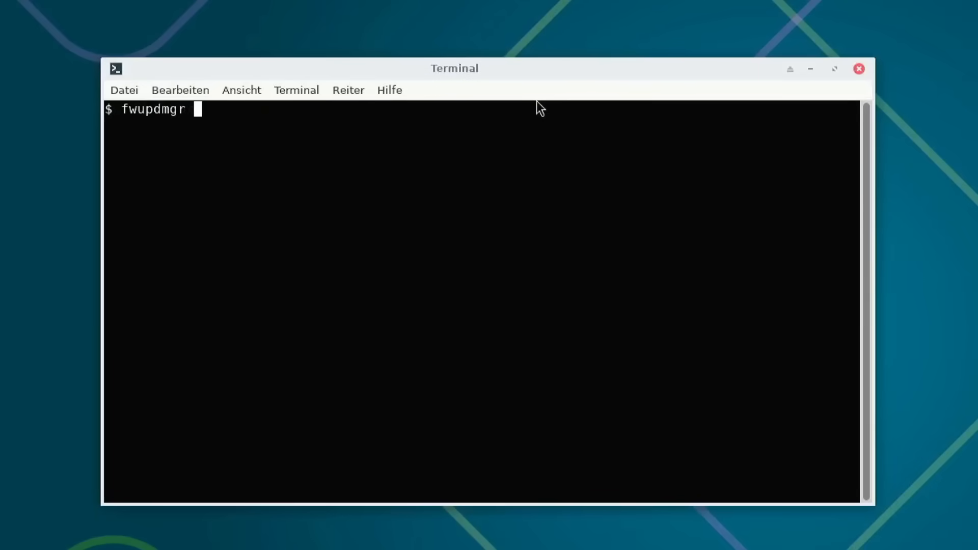
text(update)
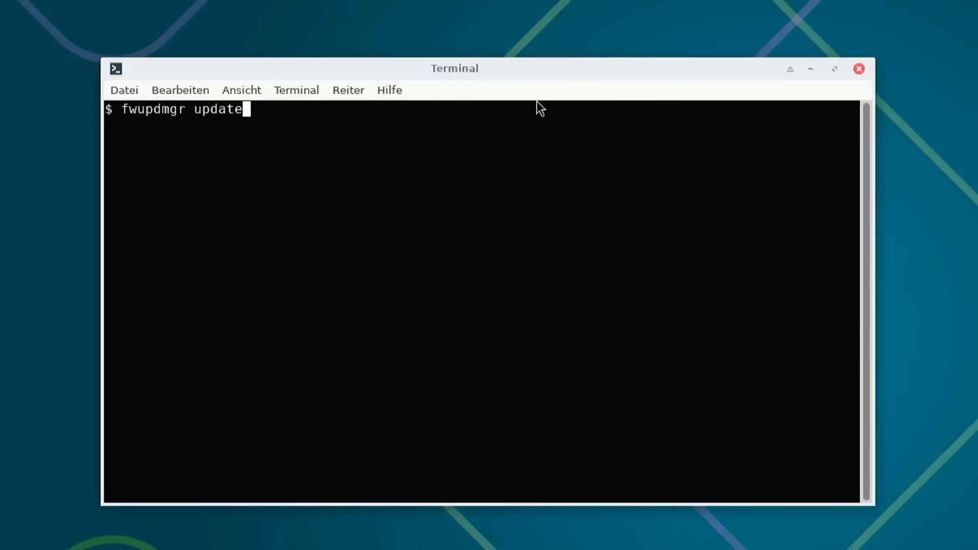